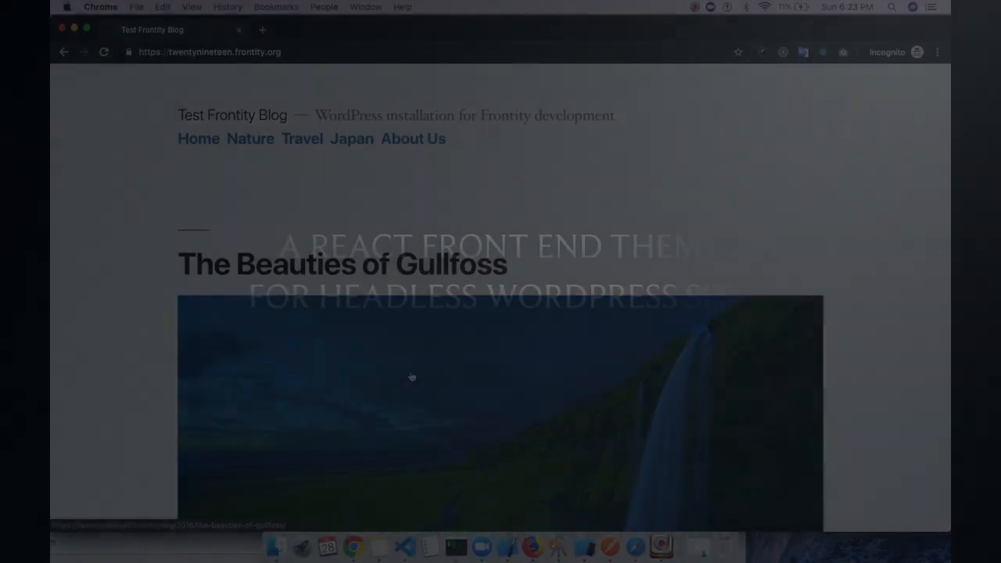
# Browse the live demo blog: page 2 of posts, About us, then back Home
pyautogui.click(342, 264)
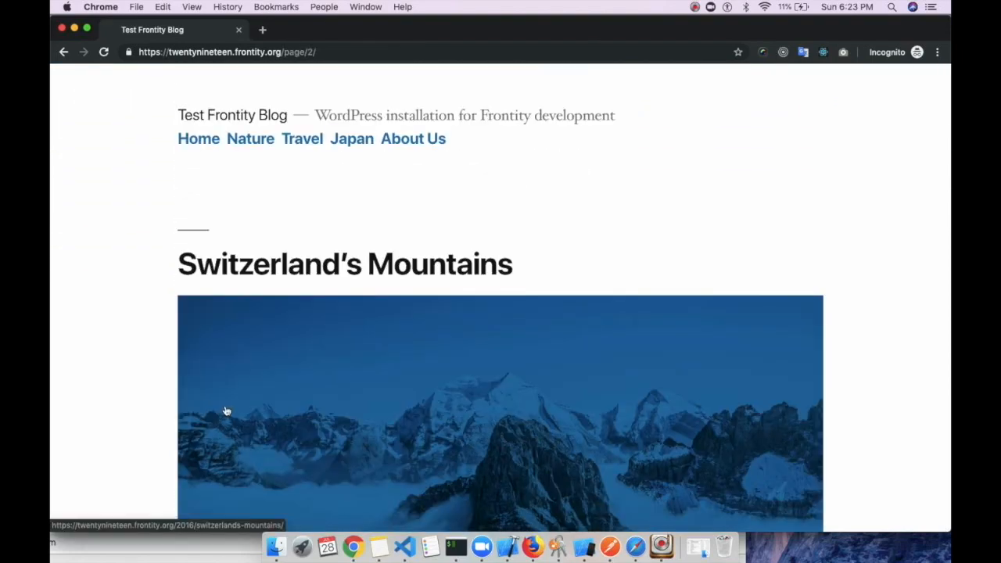
pyautogui.click(227, 412)
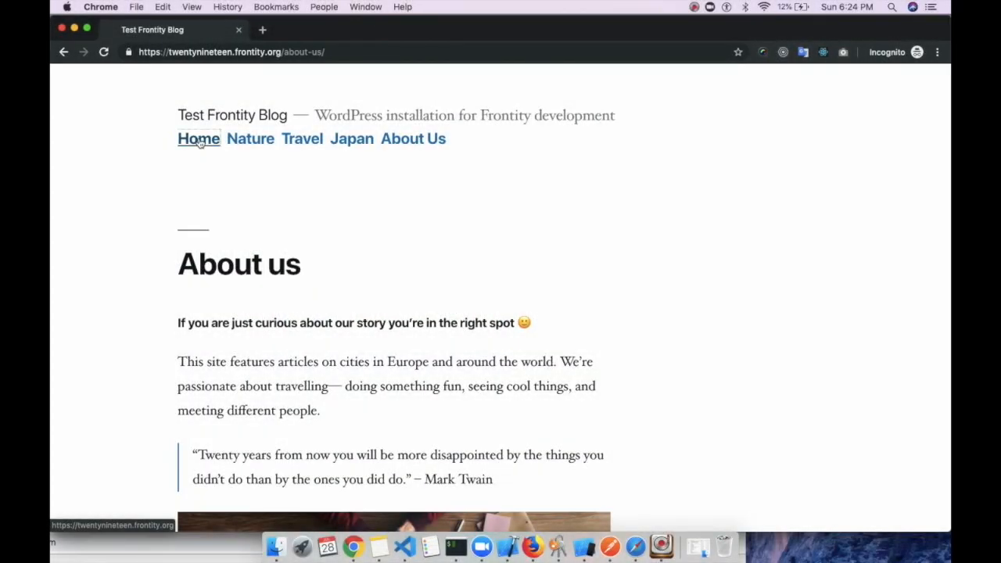
pyautogui.click(199, 139)
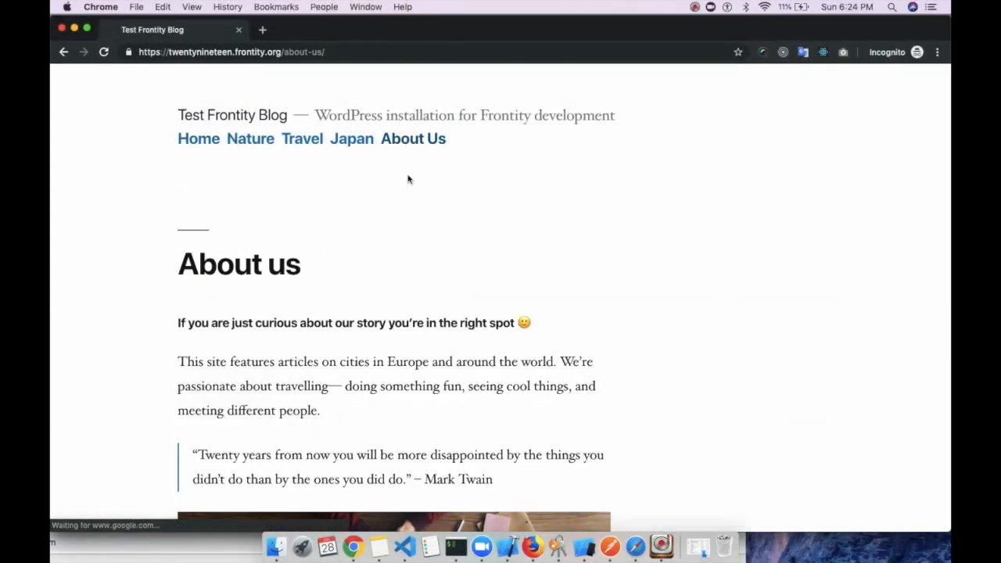
pyautogui.scroll(-3)
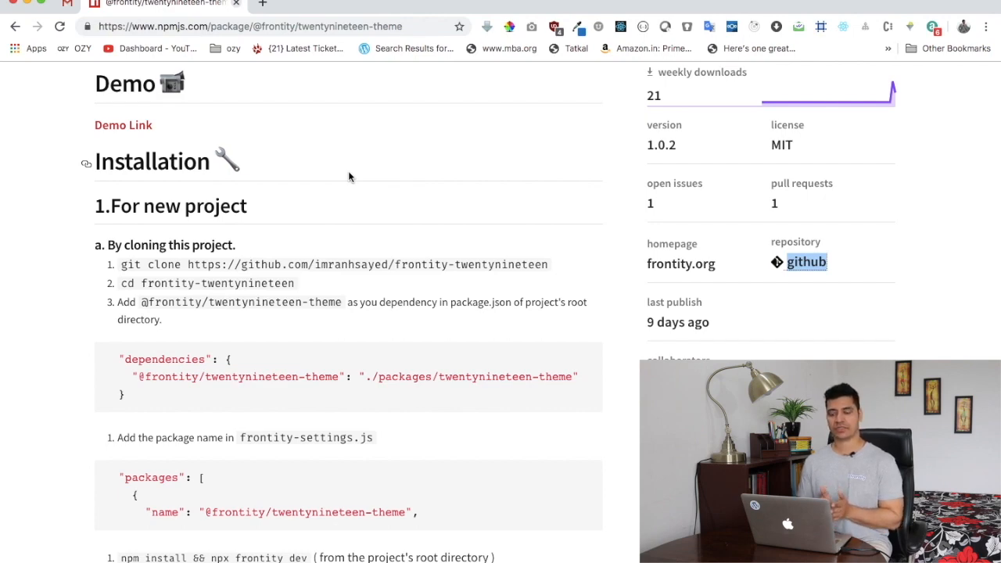
# Scroll up on the theme's package page toward its GitHub repository link
pyautogui.scroll(3)
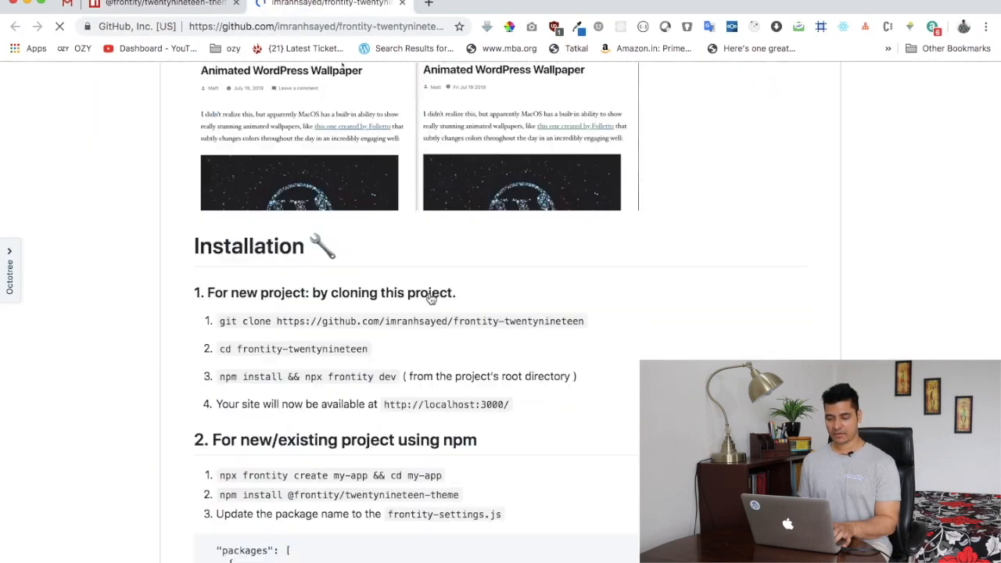
# Scroll down the README to the git clone command
pyautogui.scroll(-3)
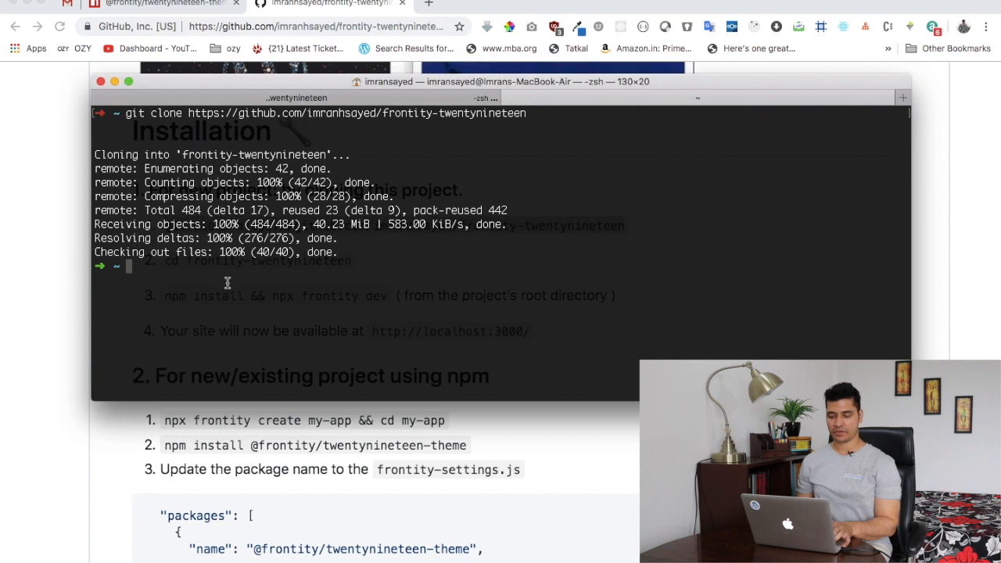
# Enter the cloned project with cd frontity-twentynineteen/
pyautogui.write('cd frontity-twentynineteen/')
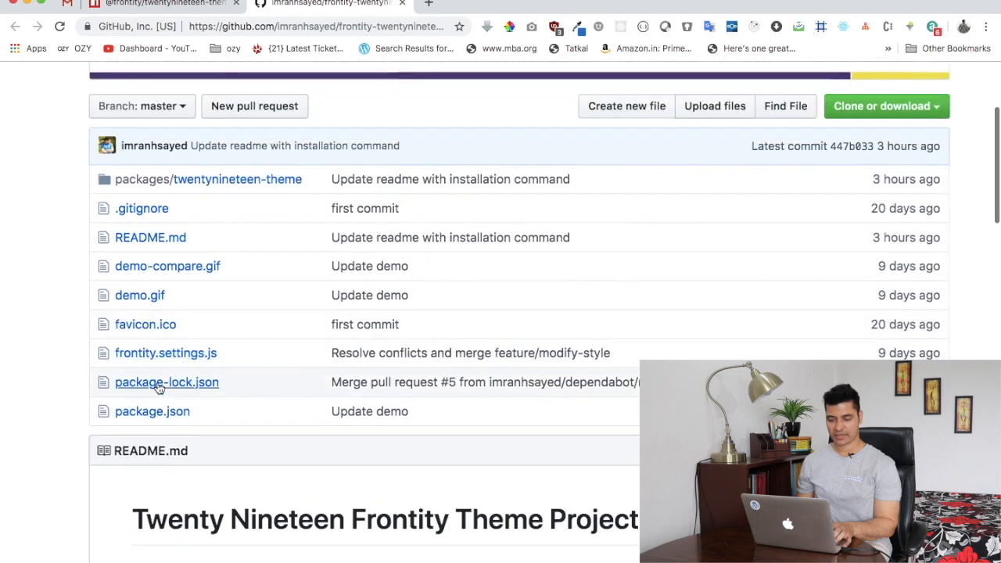
pyautogui.click(152, 411)
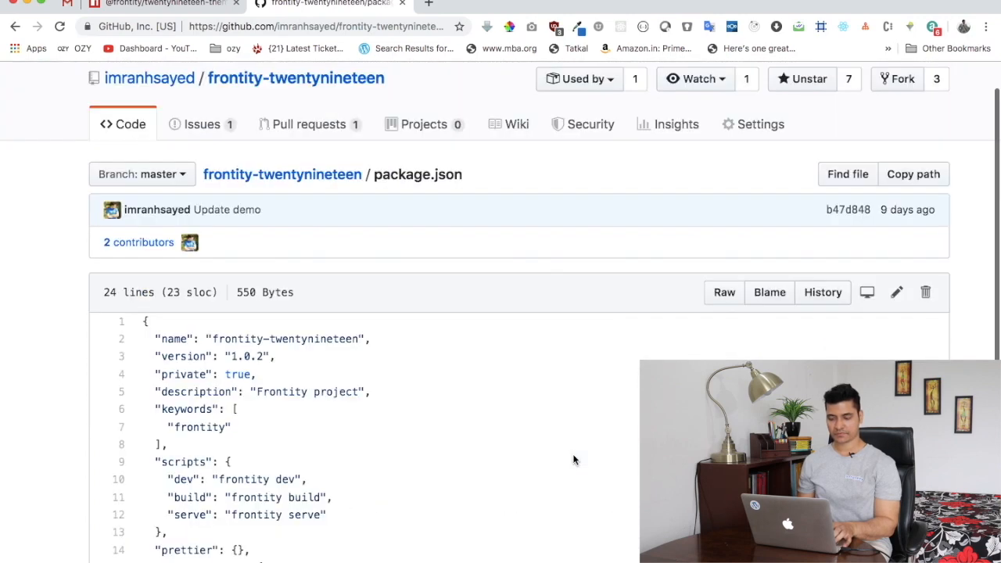
pyautogui.scroll(-3)
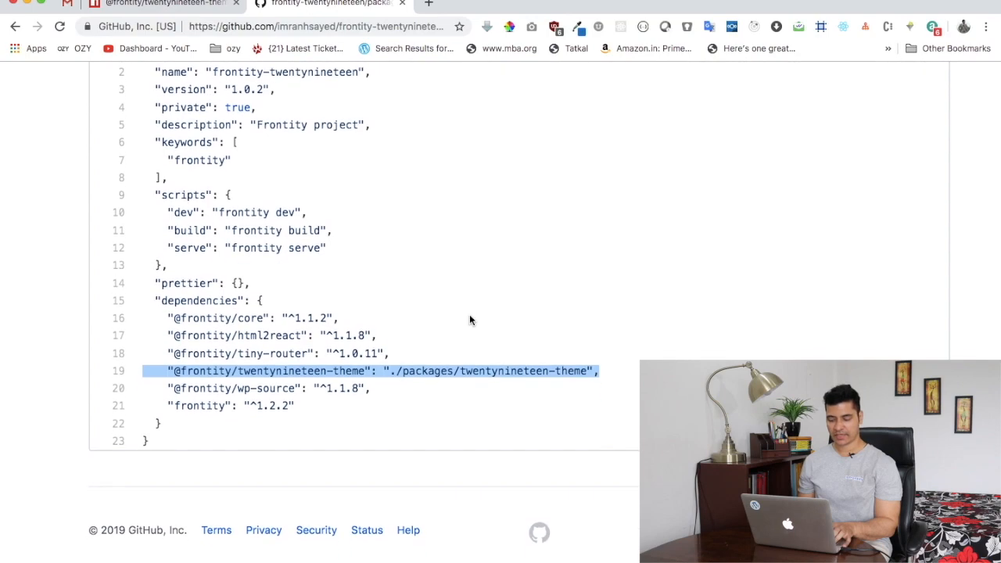
pyautogui.click(16, 27)
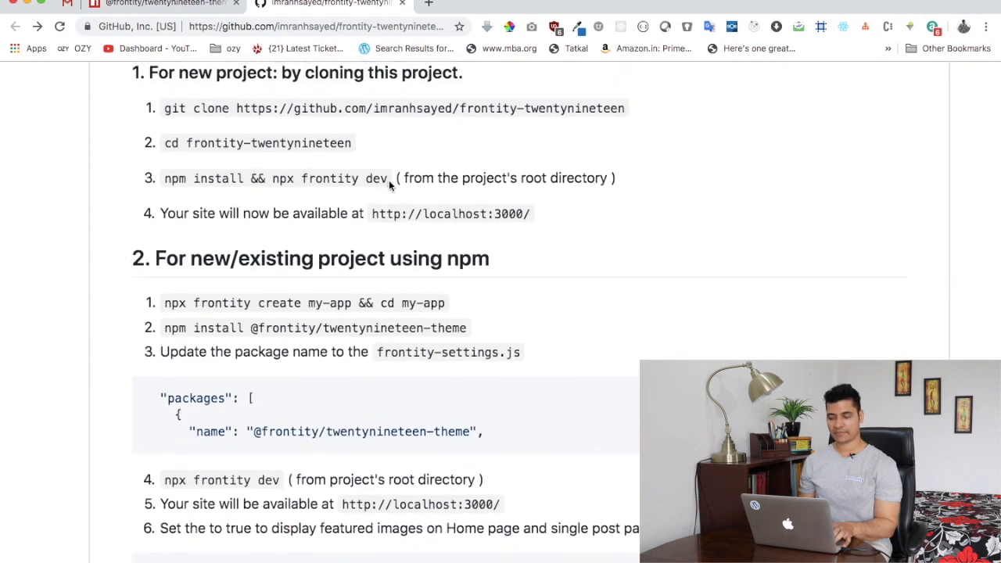
pyautogui.moveTo(272, 179); pyautogui.dragTo(389, 178)
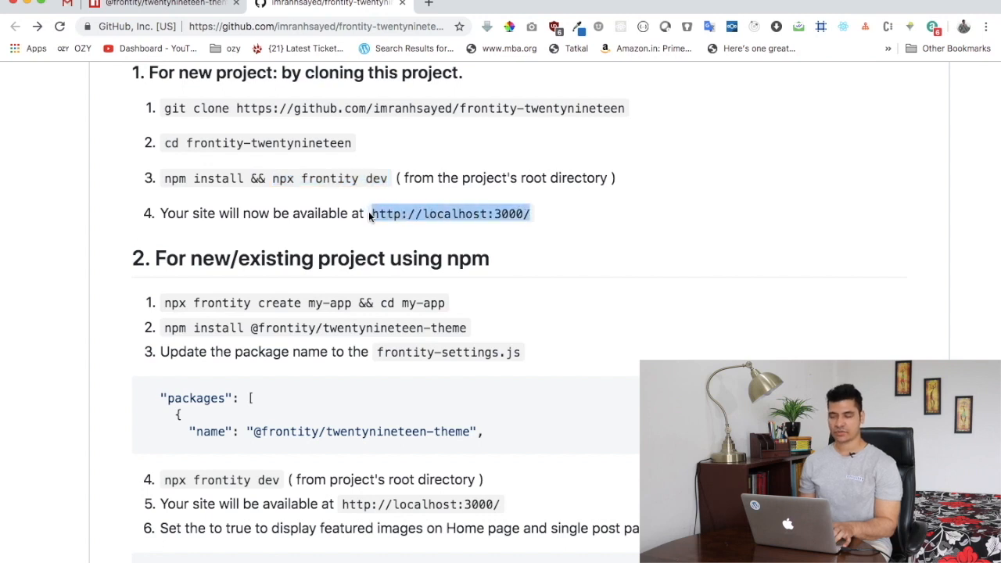
# Open localhost:3000 and visit the Nature, Travel, Japan and About us pages
pyautogui.click(449, 213)
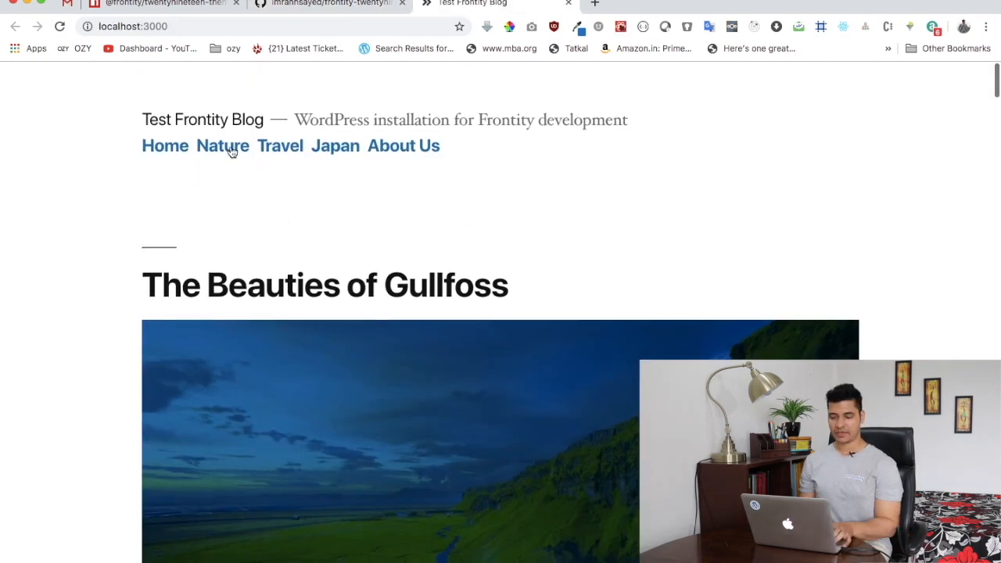
pyautogui.click(223, 146)
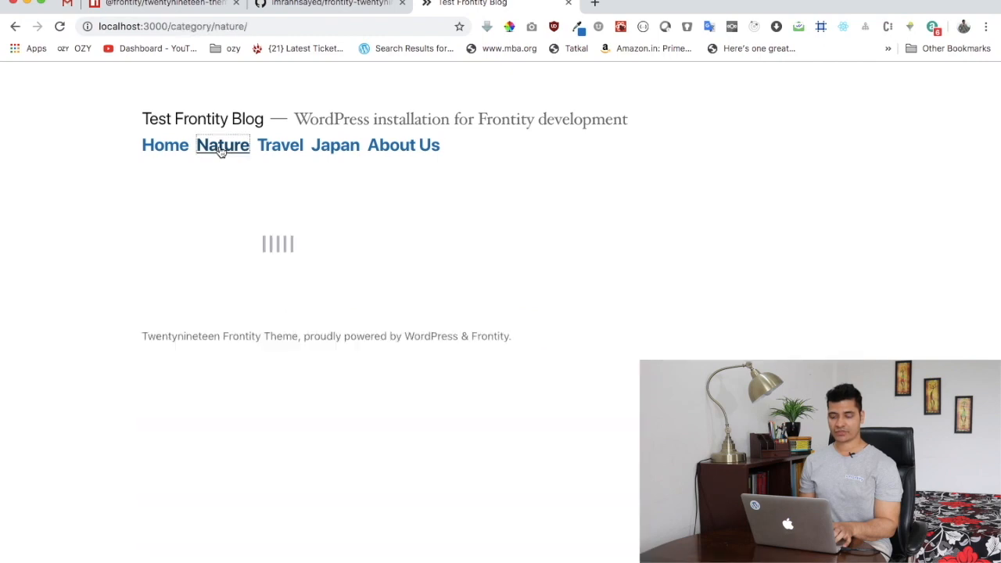
pyautogui.click(279, 145)
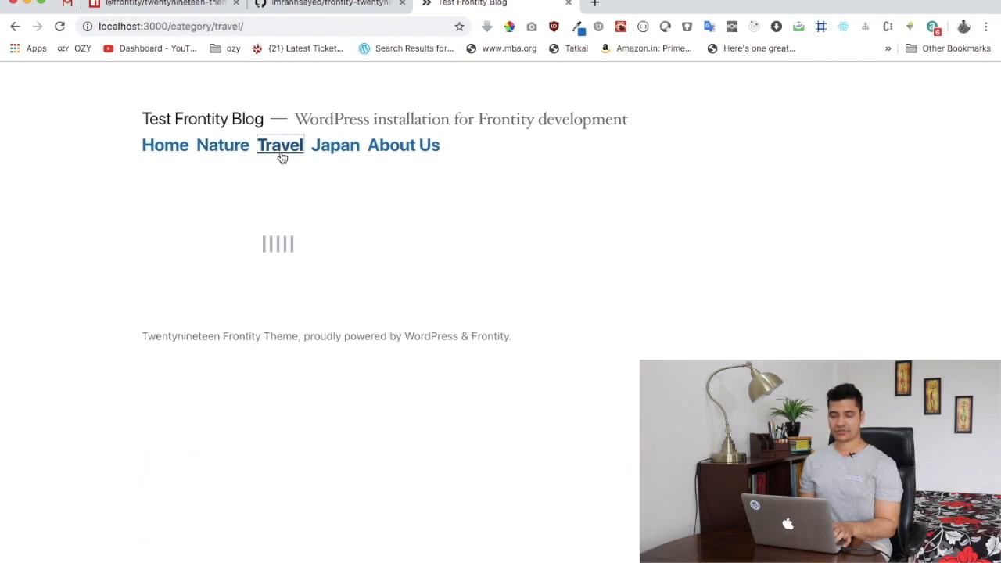
pyautogui.click(280, 145)
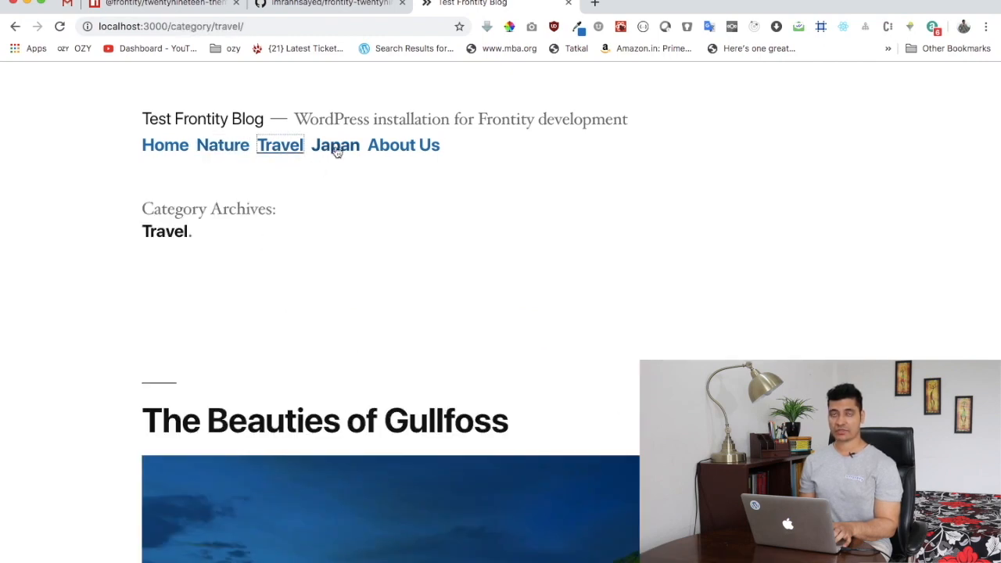
pyautogui.click(335, 145)
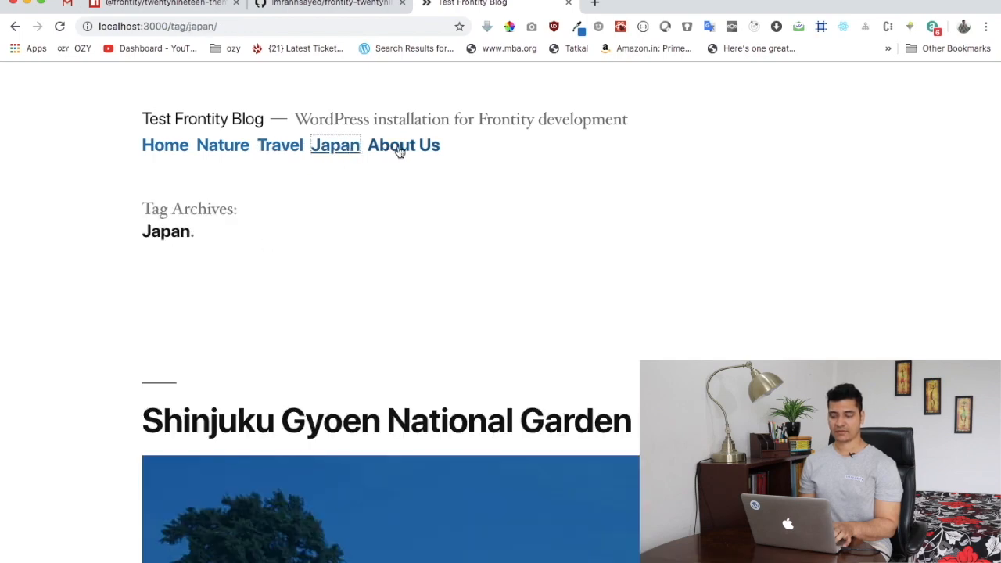
pyautogui.click(404, 145)
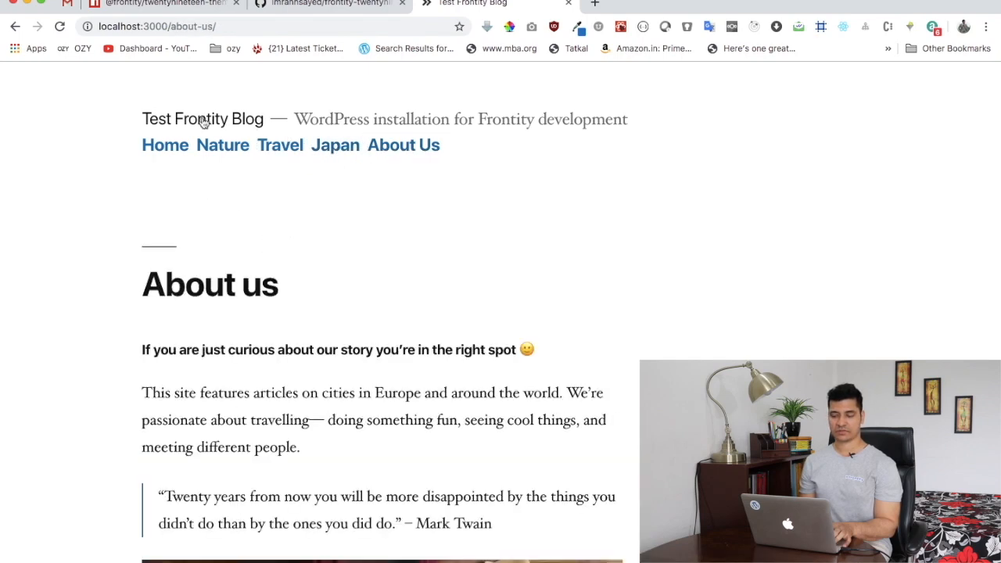
# Scroll through the Gullfoss post on the local site
pyautogui.scroll(-3)
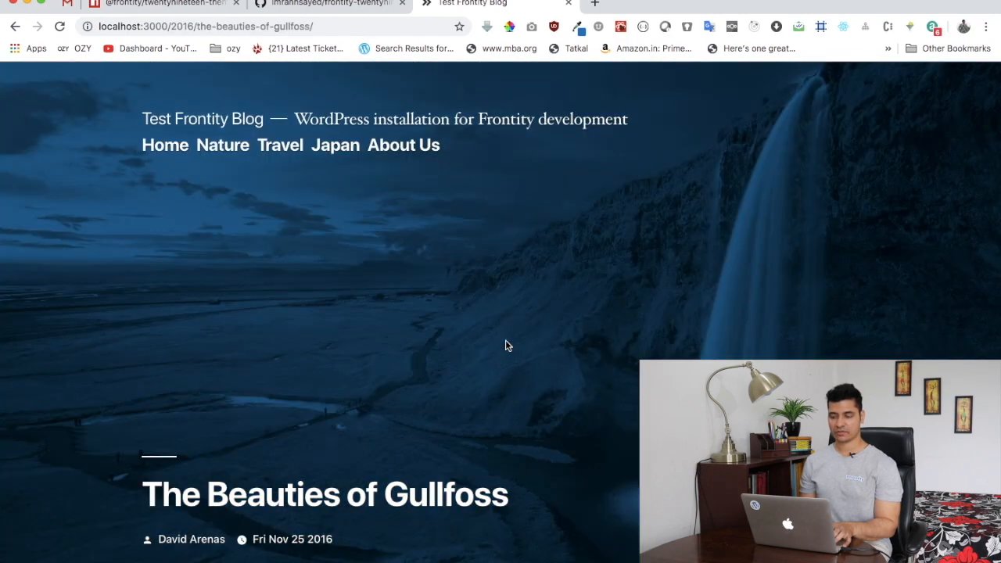
pyautogui.scroll(-3)
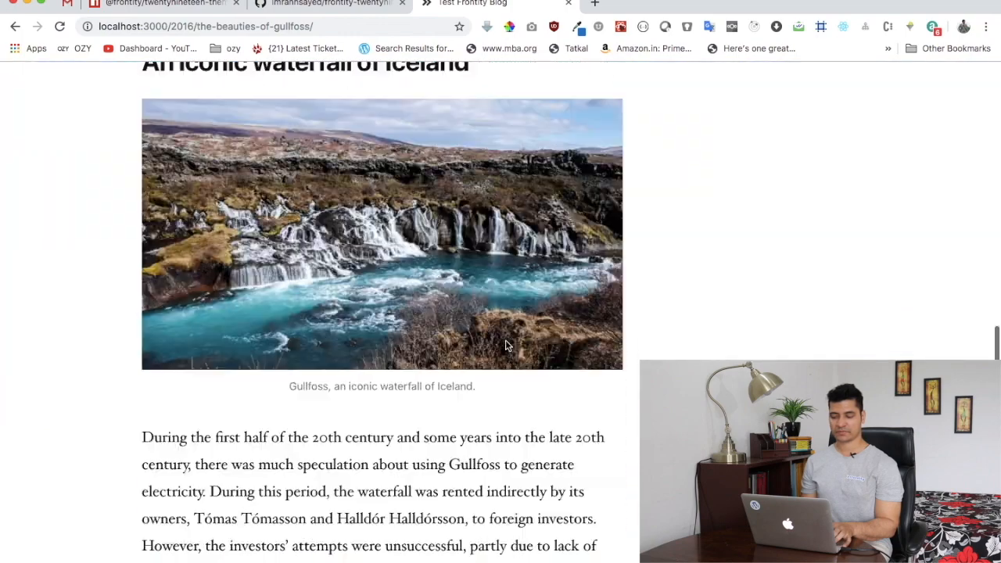
pyautogui.scroll(-3)
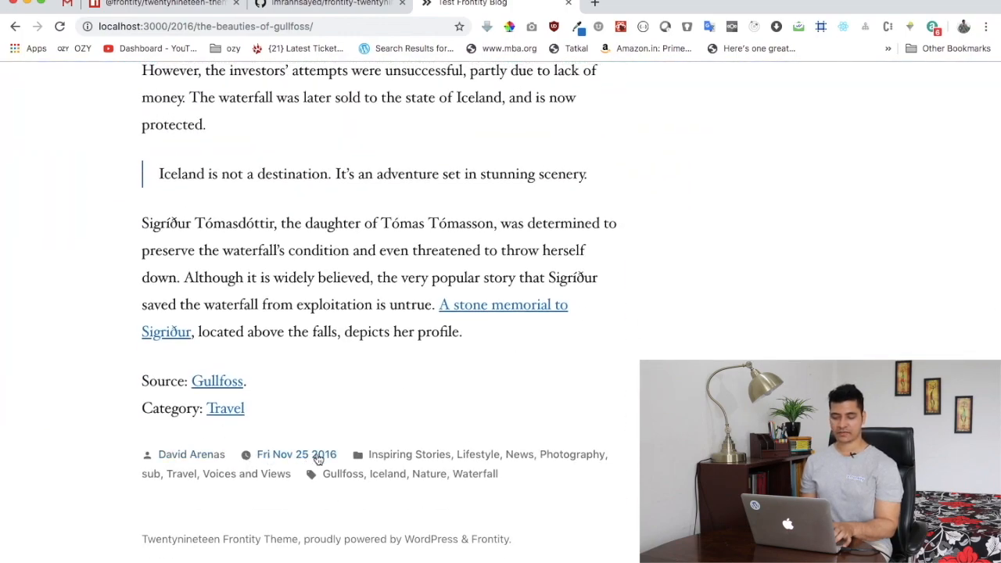
pyautogui.scroll(3)
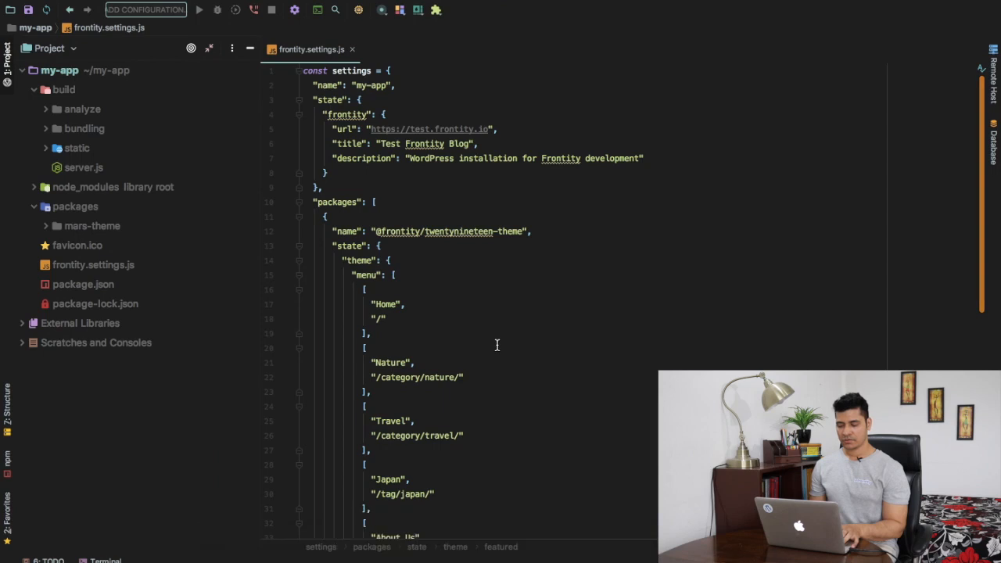
# Edit the site url domain, typing codetek.com and then test.frontity.io
pyautogui.scroll(-3)
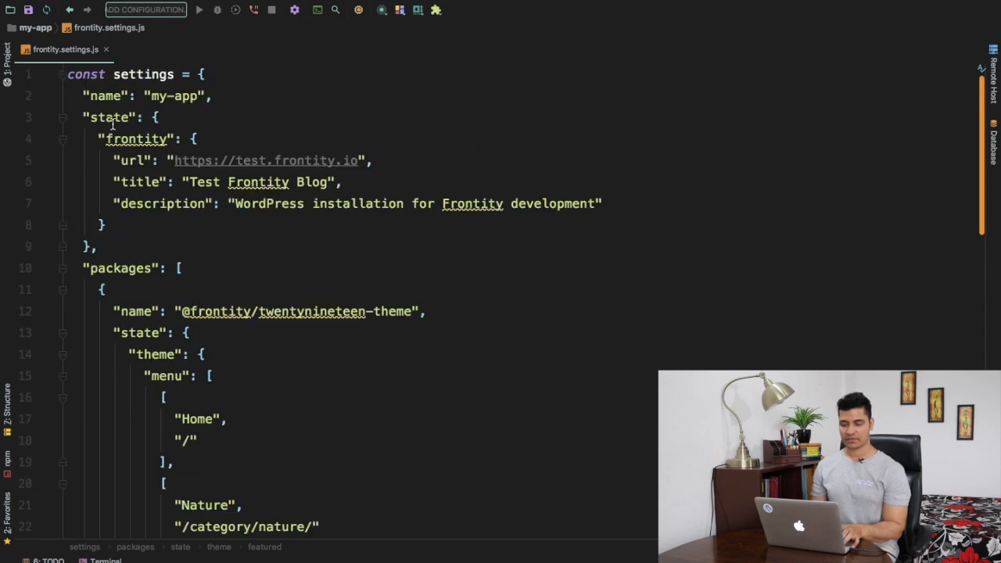
pyautogui.click(172, 160)
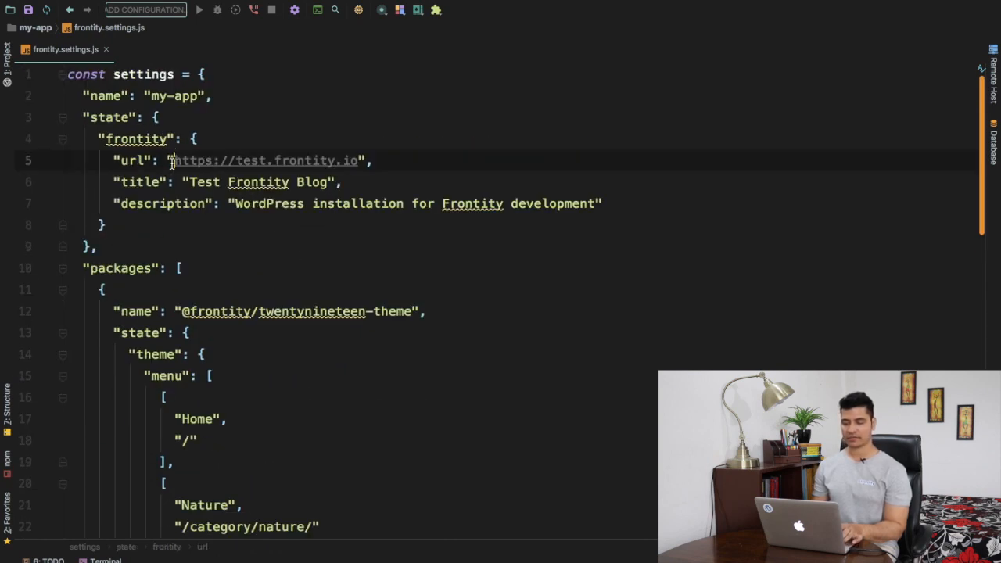
pyautogui.doubleClick(262, 160)
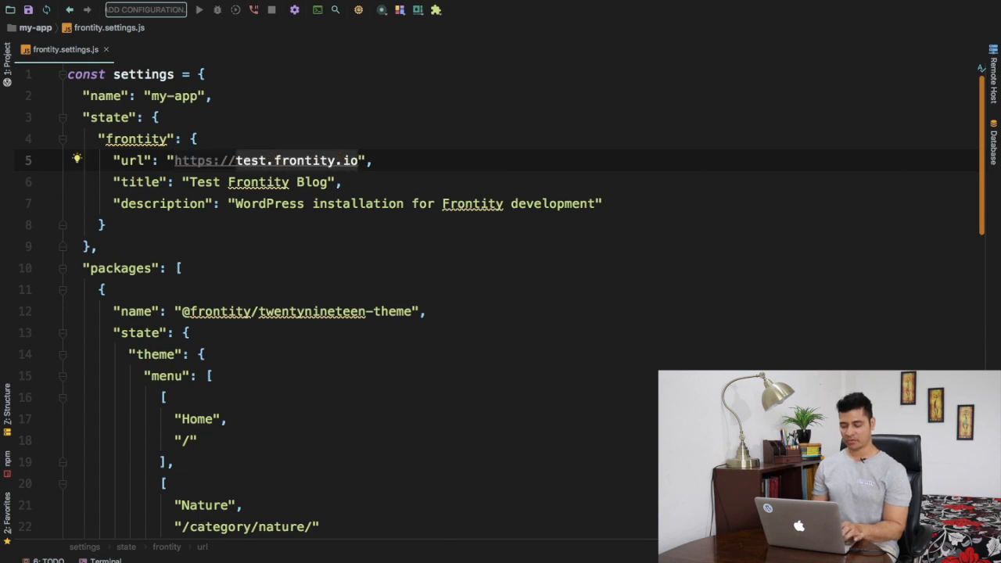
pyautogui.write('codetek')
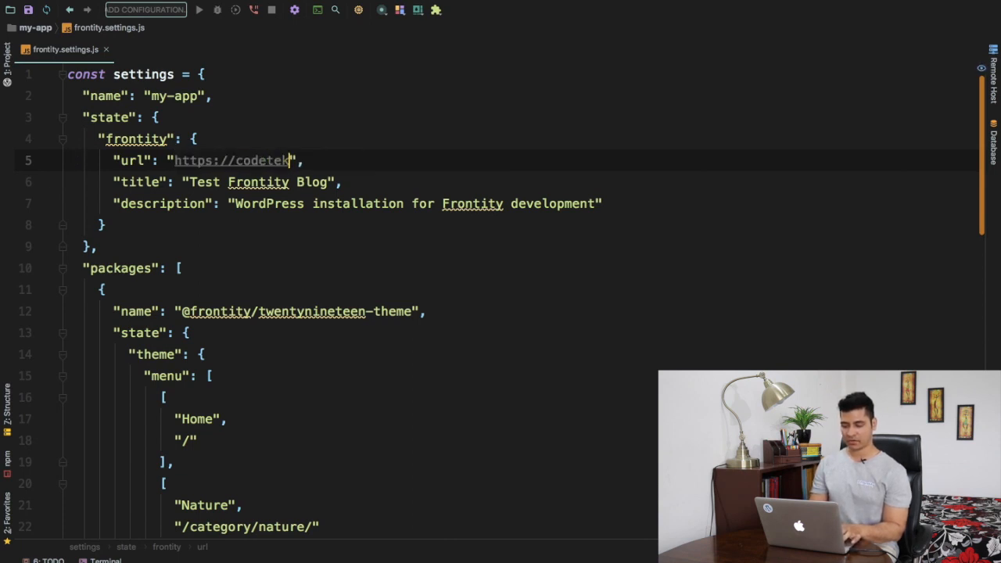
pyautogui.write('.com')
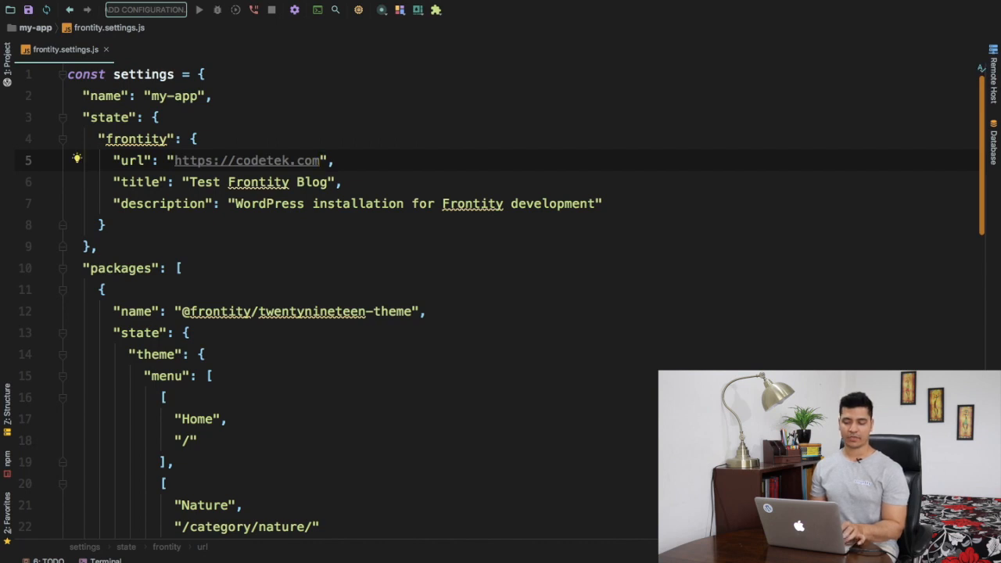
pyautogui.write('test.frontity.io')
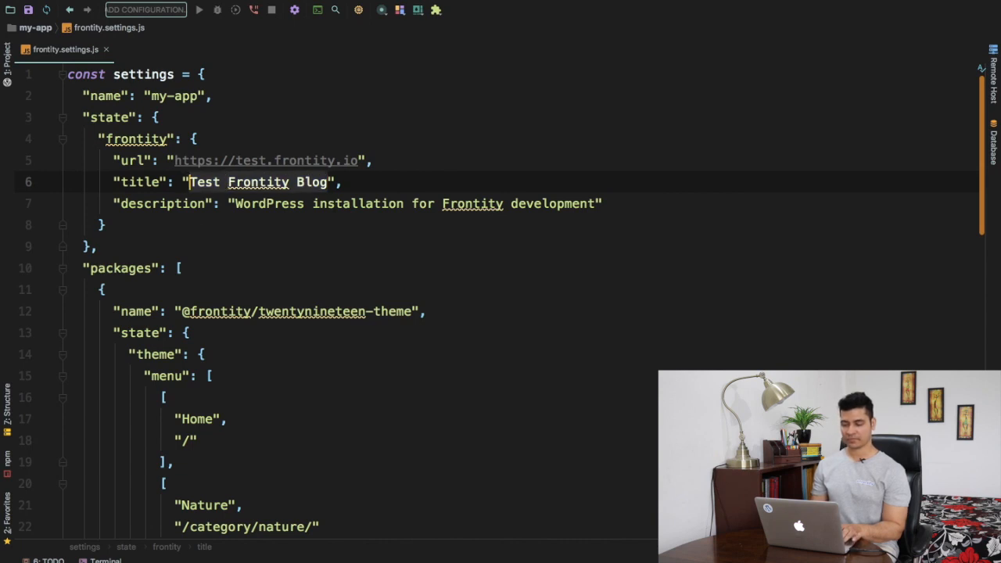
# Set the site name to 'My New Site' and description to 'This is description.'
pyautogui.write('My New Site')
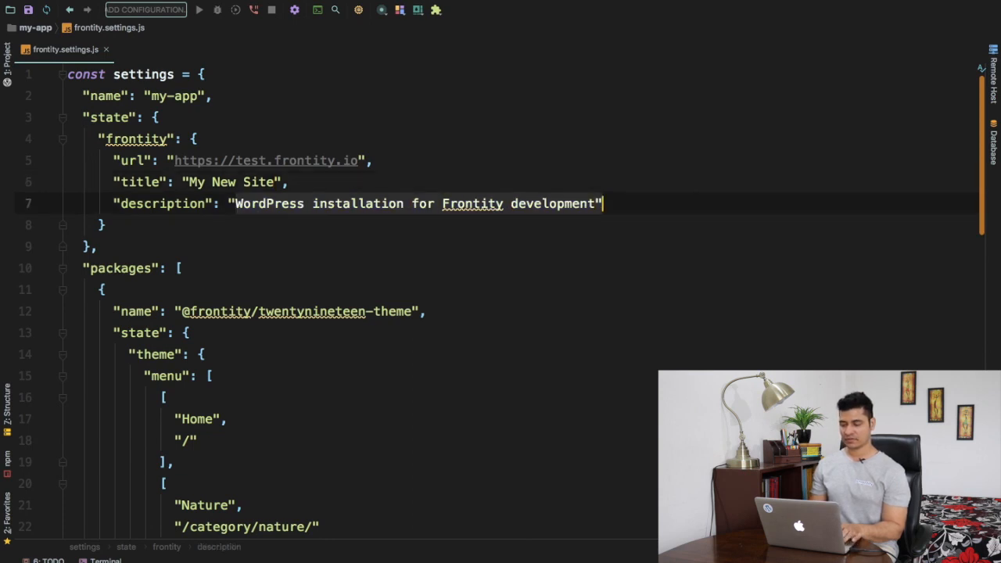
pyautogui.write('This is "')
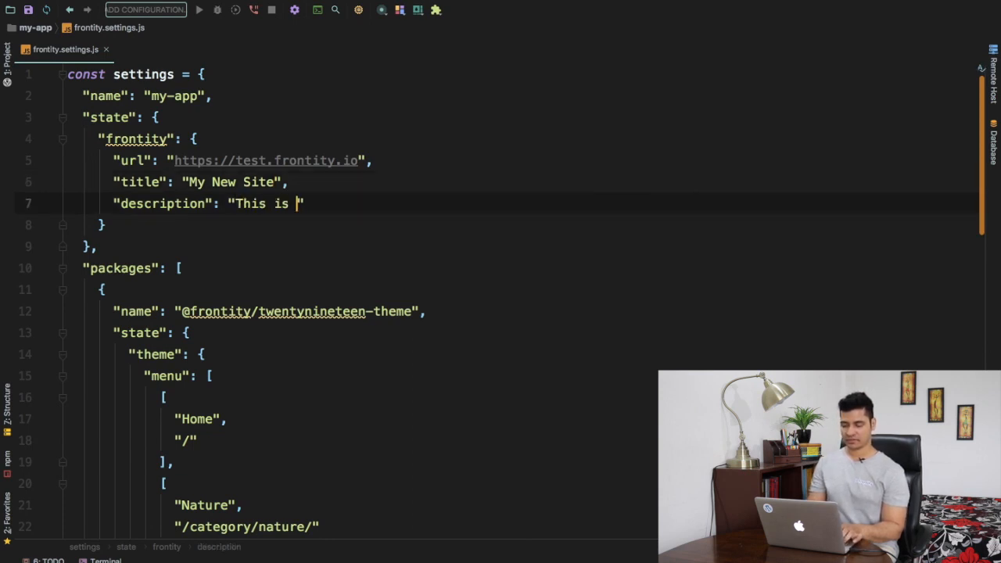
pyautogui.write('descri')
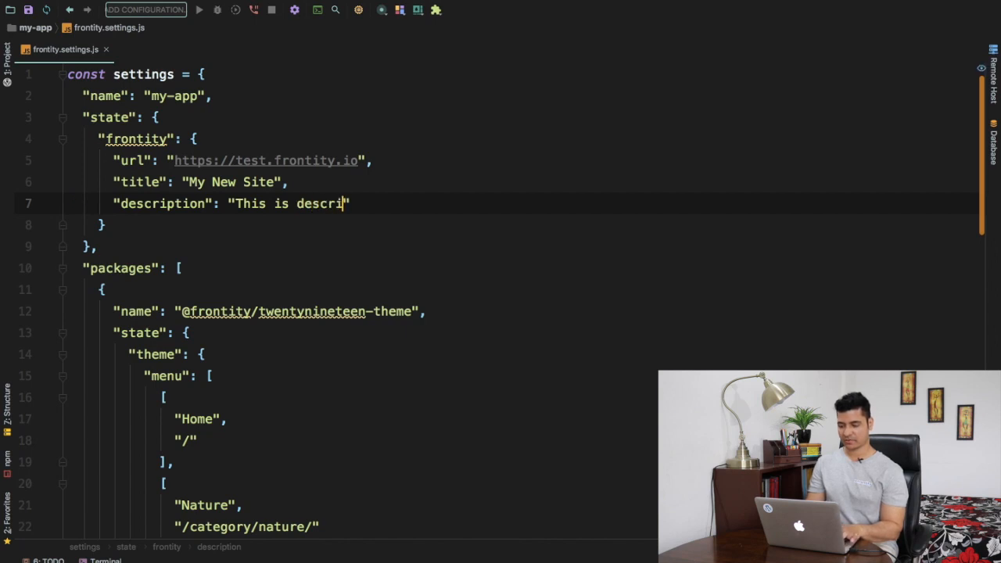
pyautogui.write('ption.')
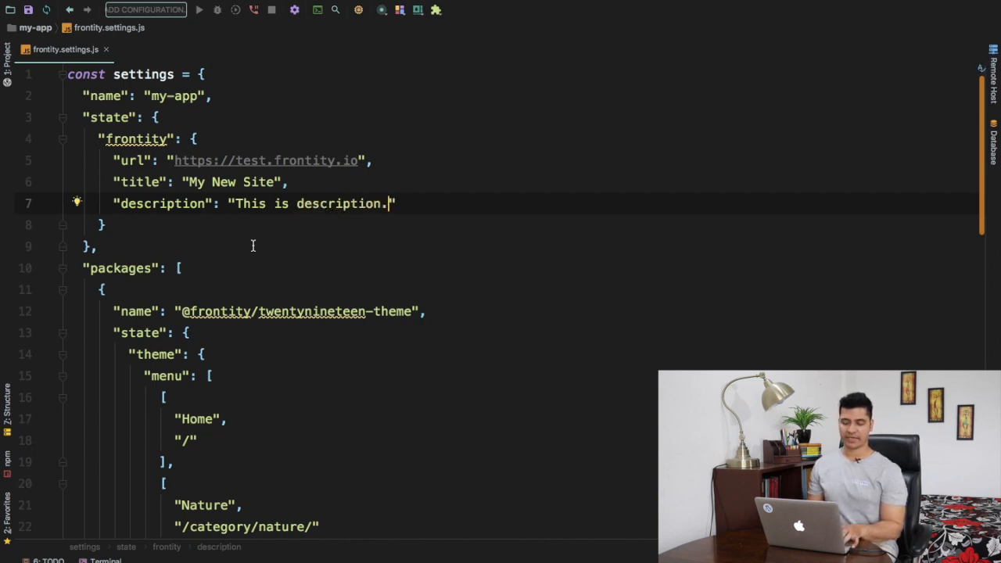
# Point the wp-source api address at the codeytek.com domain
pyautogui.scroll(-3)
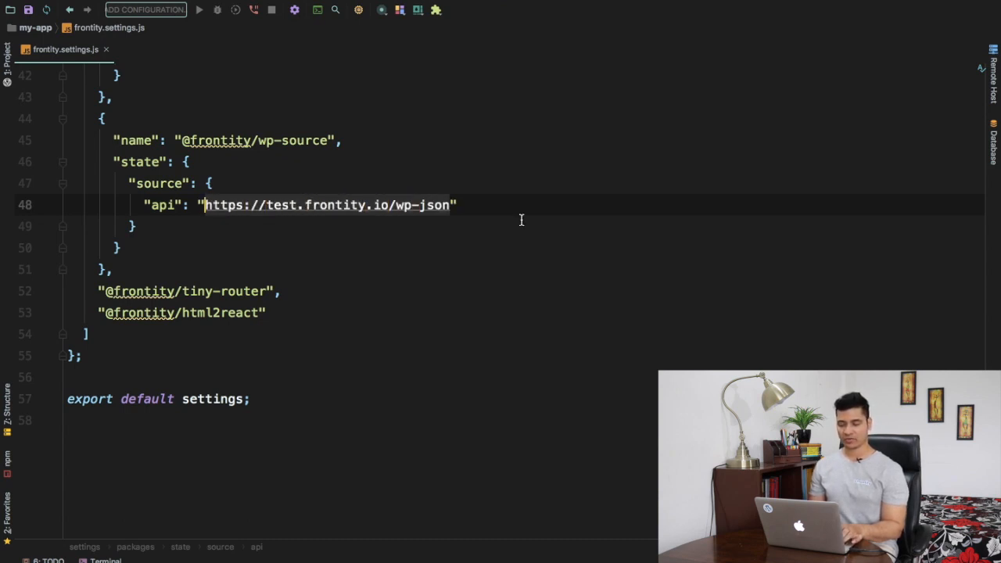
pyautogui.click(387, 205)
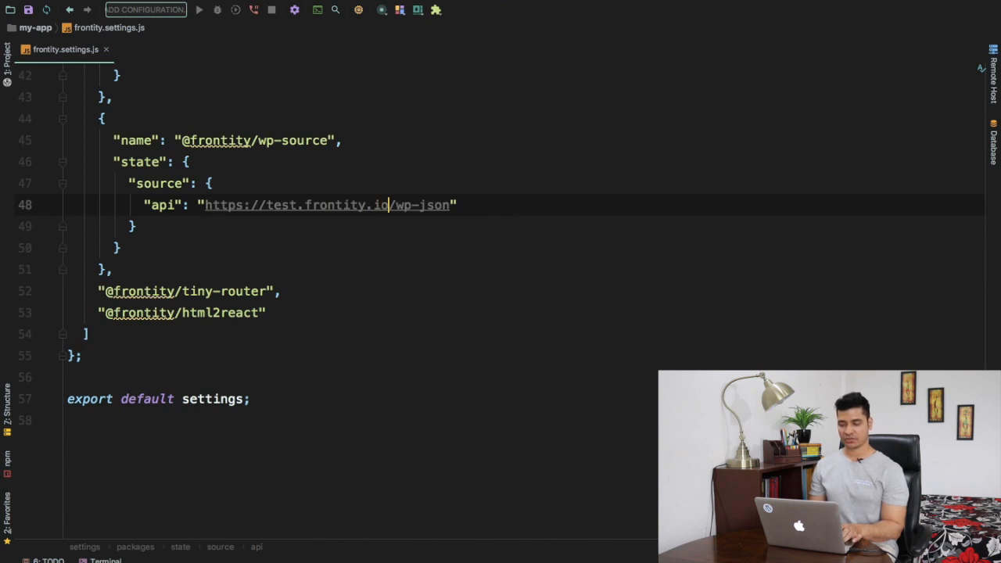
pyautogui.doubleClick(327, 205)
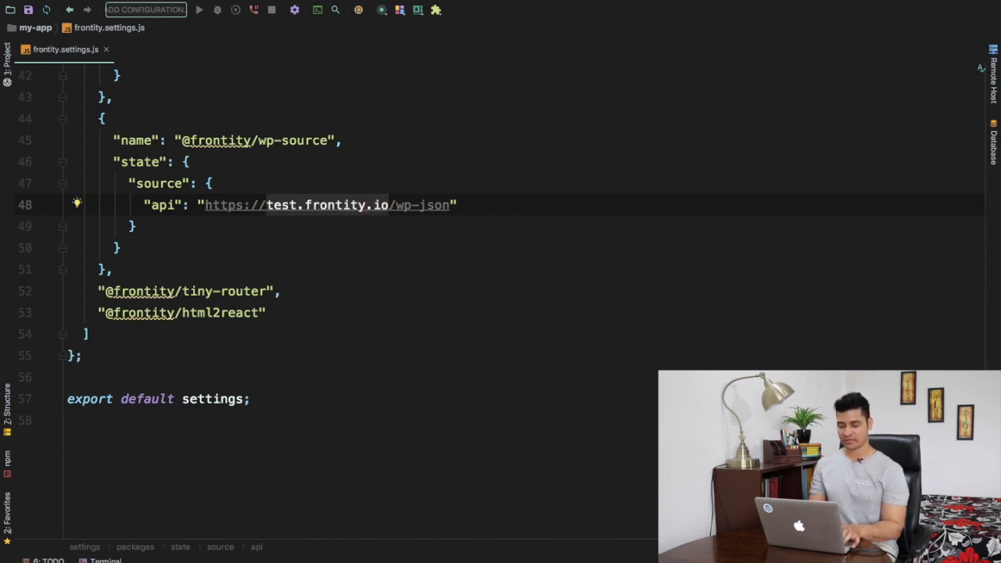
pyautogui.write('codeytek')
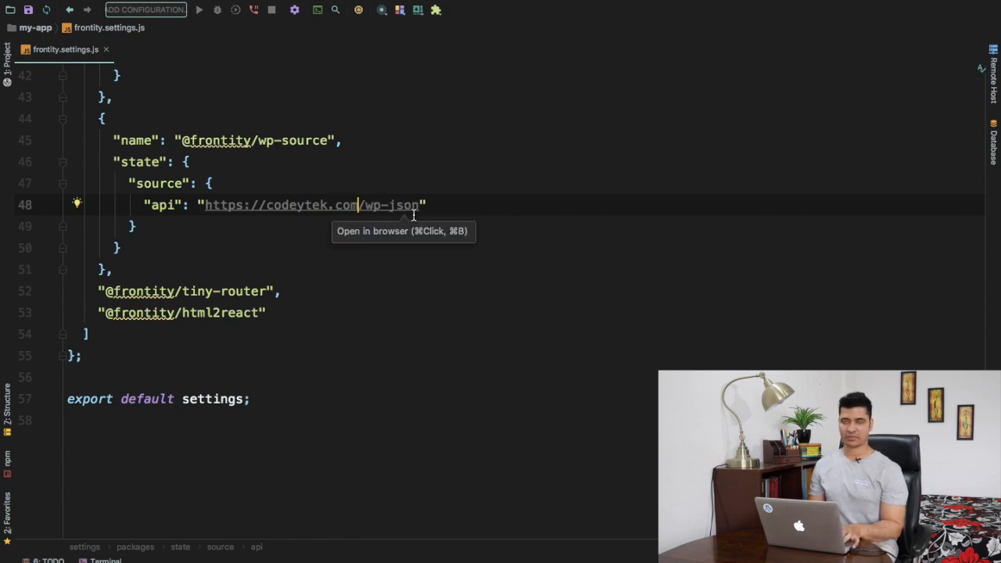
pyautogui.write('test.frontity.io')
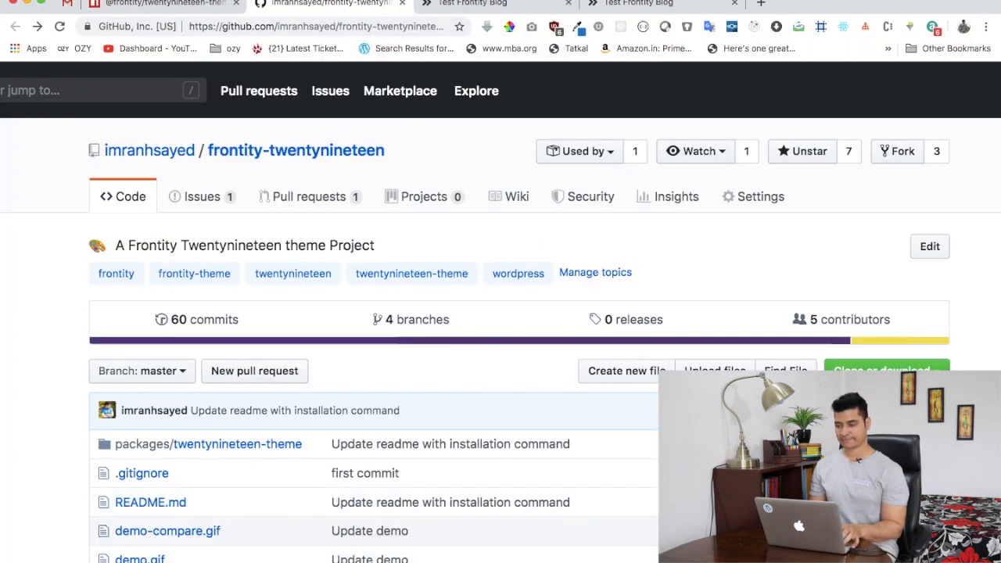
# Switch to the frontity-twentynineteen repository page in Chrome
pyautogui.click(649, 4)
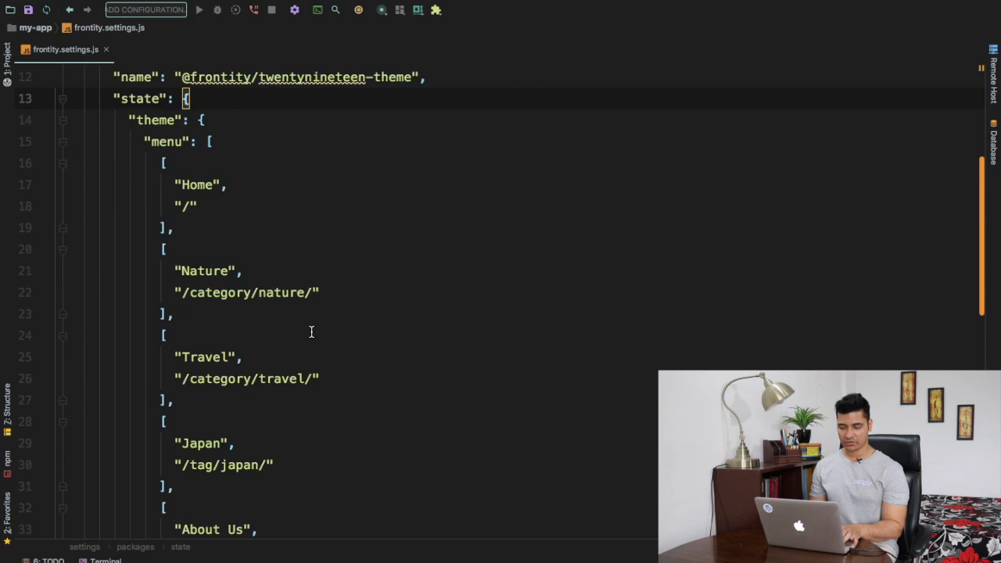
pyautogui.moveTo(202, 186)
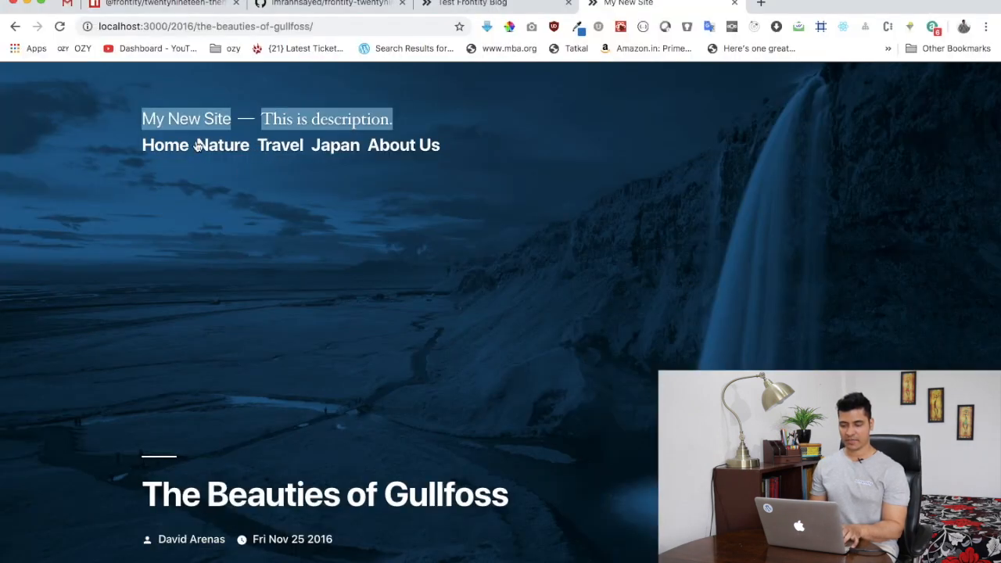
pyautogui.moveTo(243, 163)
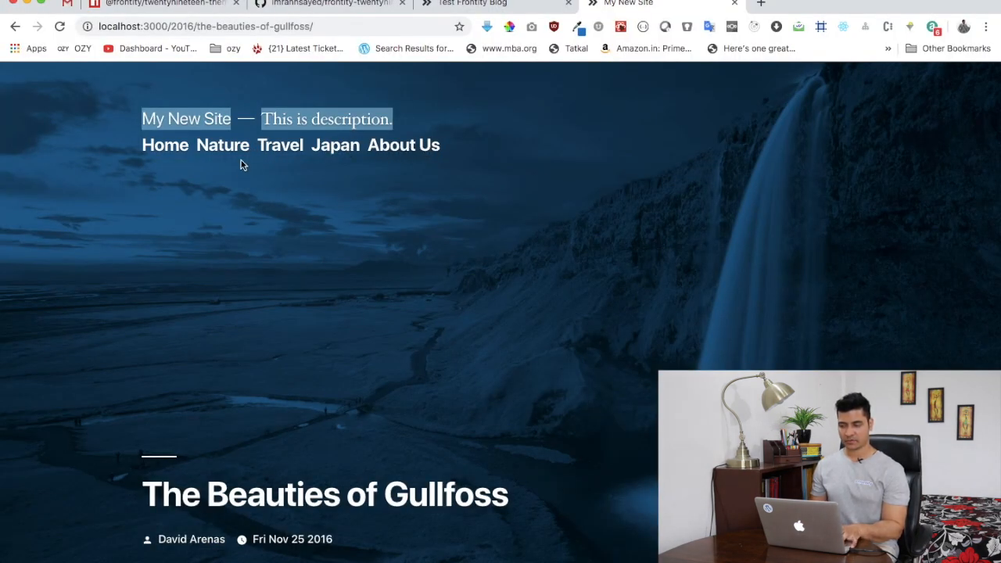
# Change the theme.menu labels from Home to My Home and from Nature to Natural
pyautogui.click(60, 25)
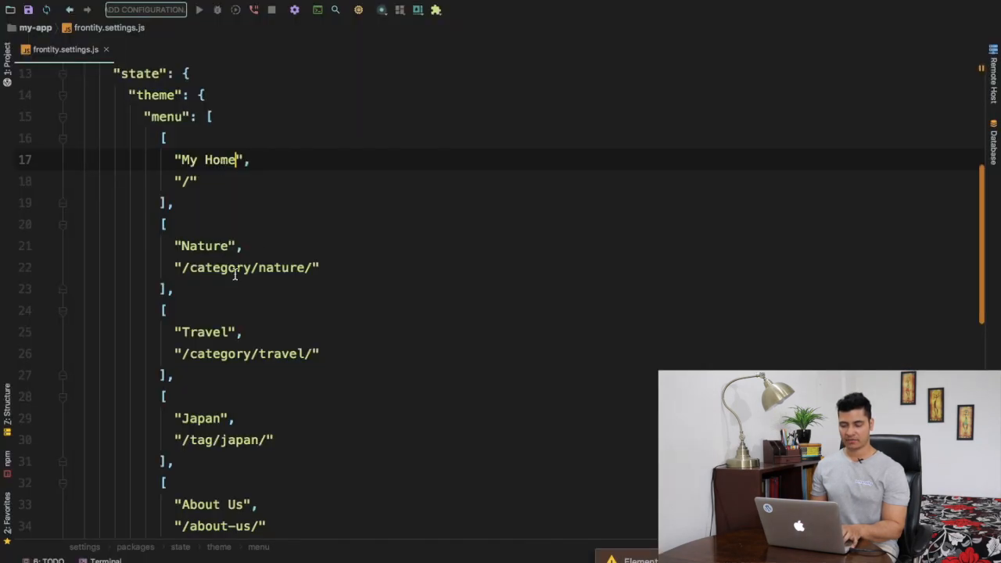
pyautogui.doubleClick(204, 246)
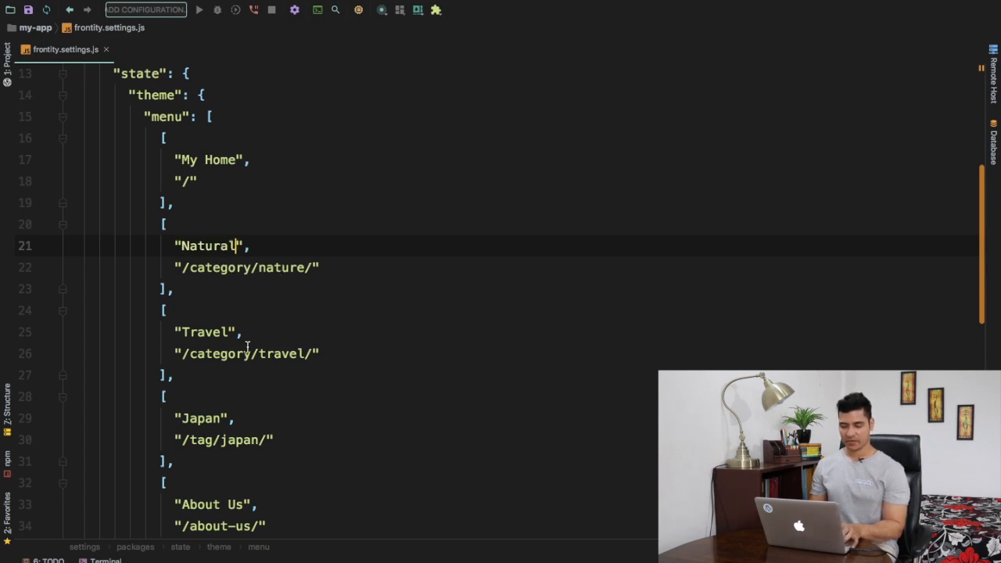
pyautogui.scroll(-3)
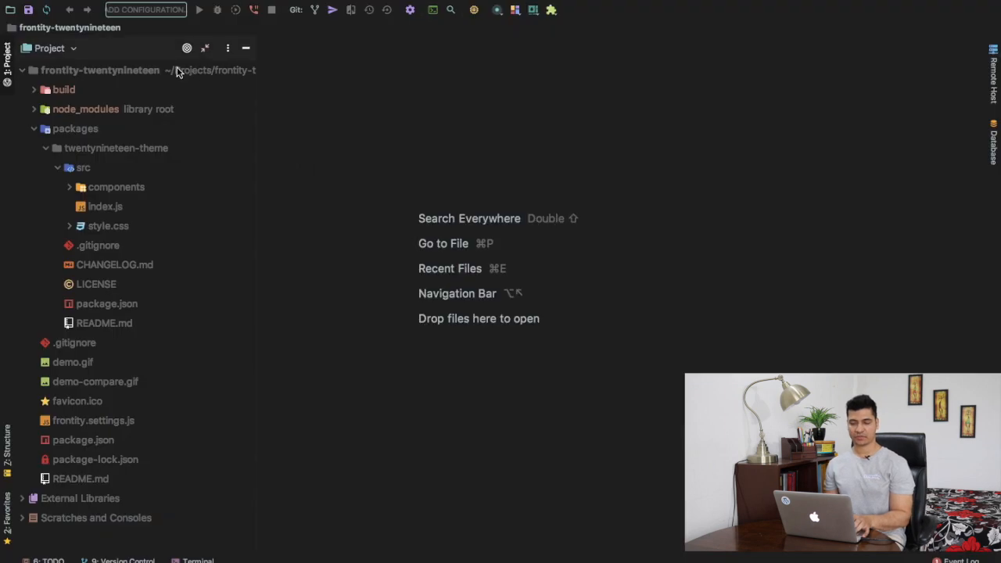
pyautogui.moveTo(105, 197)
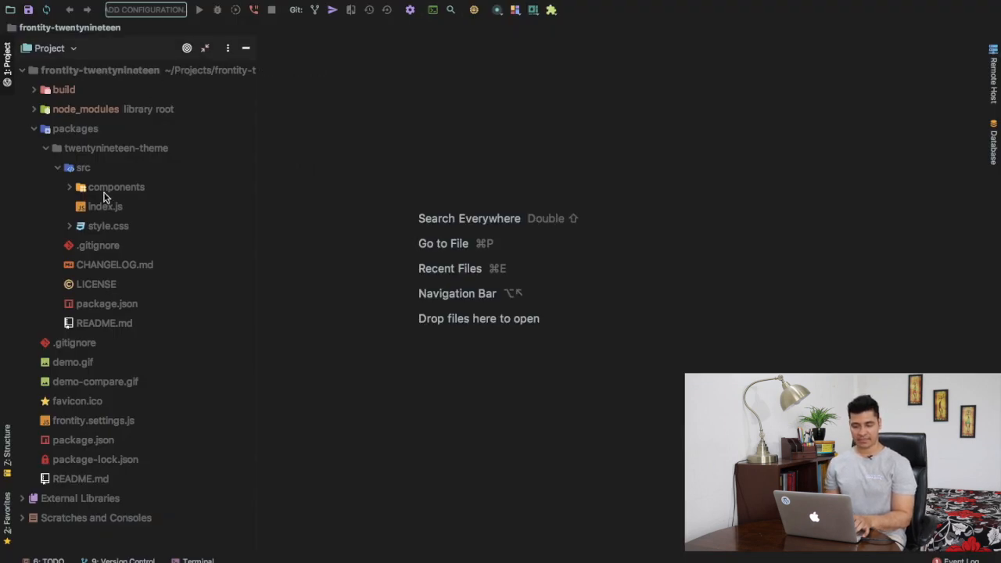
pyautogui.click(116, 148)
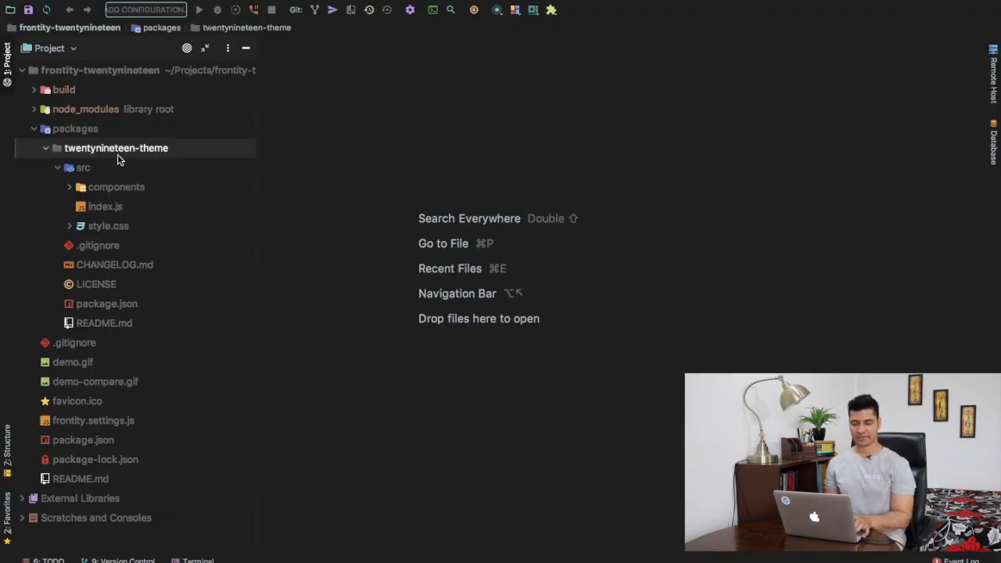
pyautogui.doubleClick(106, 205)
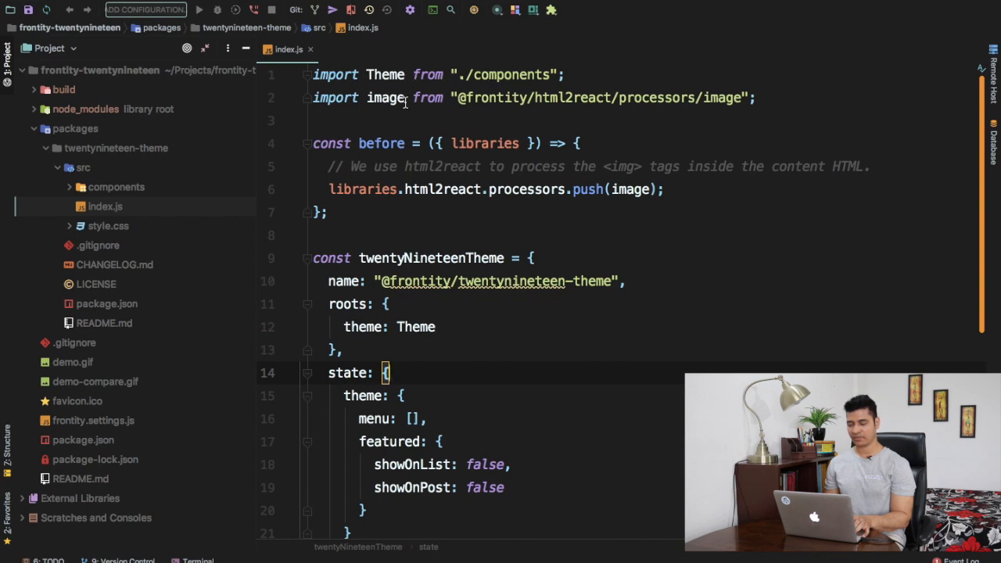
pyautogui.scroll(-3)
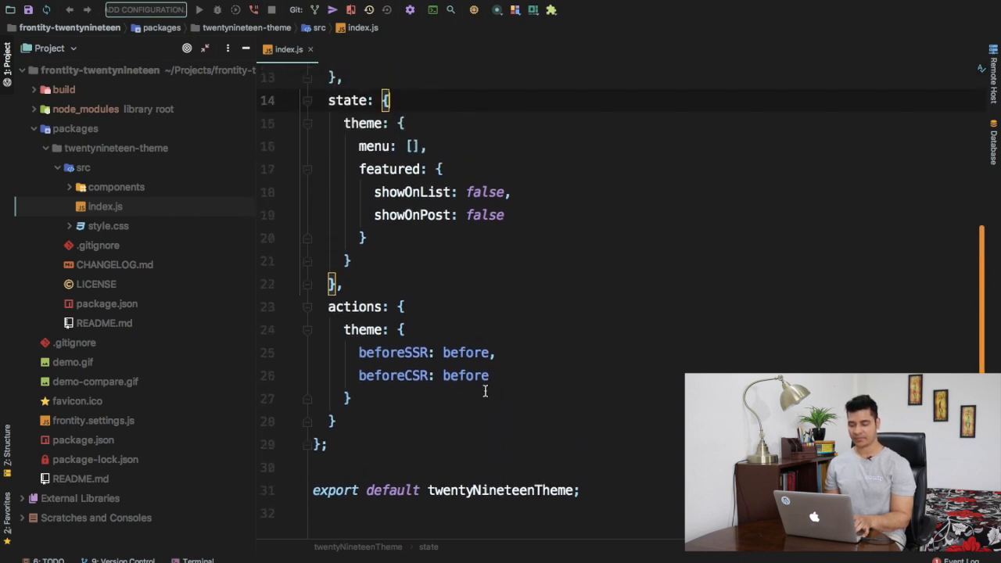
pyautogui.press('shift shift')
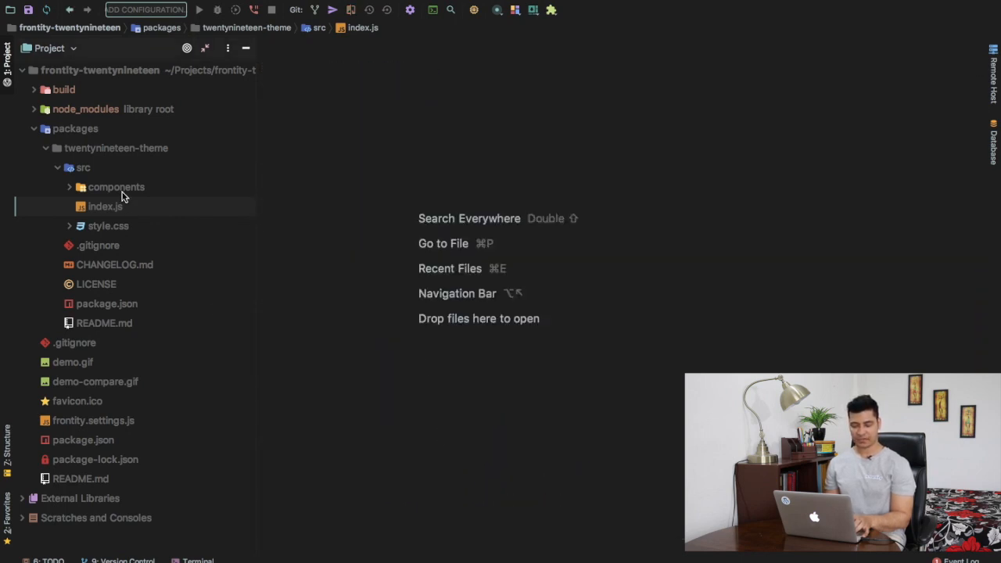
# Expand the src/components folder and open its index.js Theme component
pyautogui.click(116, 187)
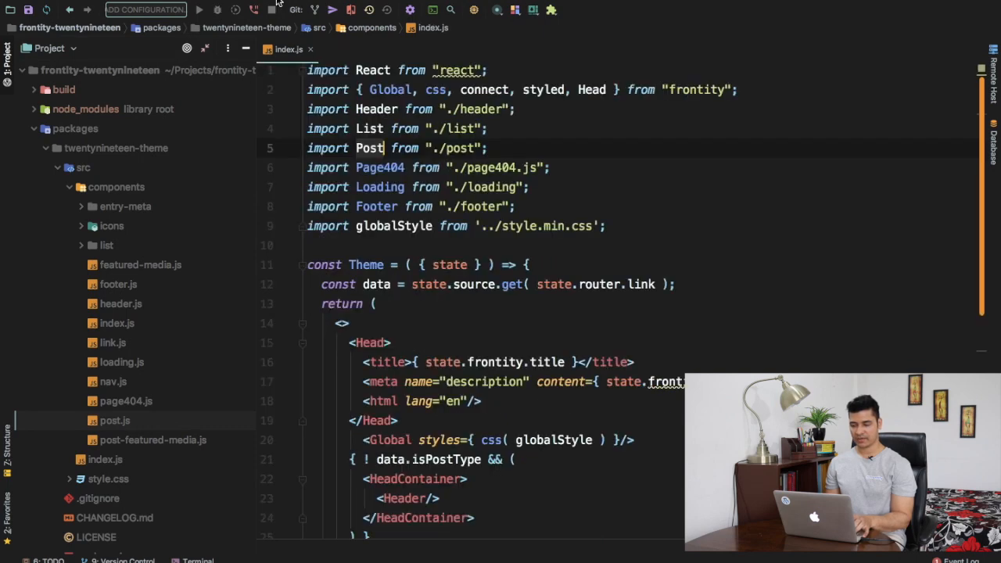
pyautogui.click(7, 59)
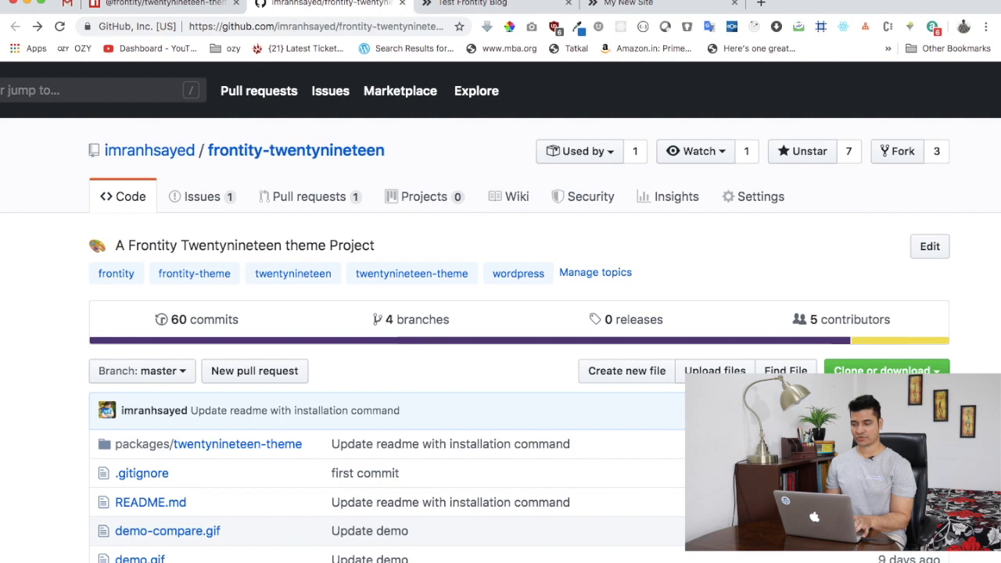
# On the localhost:3000 Test Frontity Blog, visit the Travel and Nature category pages
pyautogui.click(649, 3)
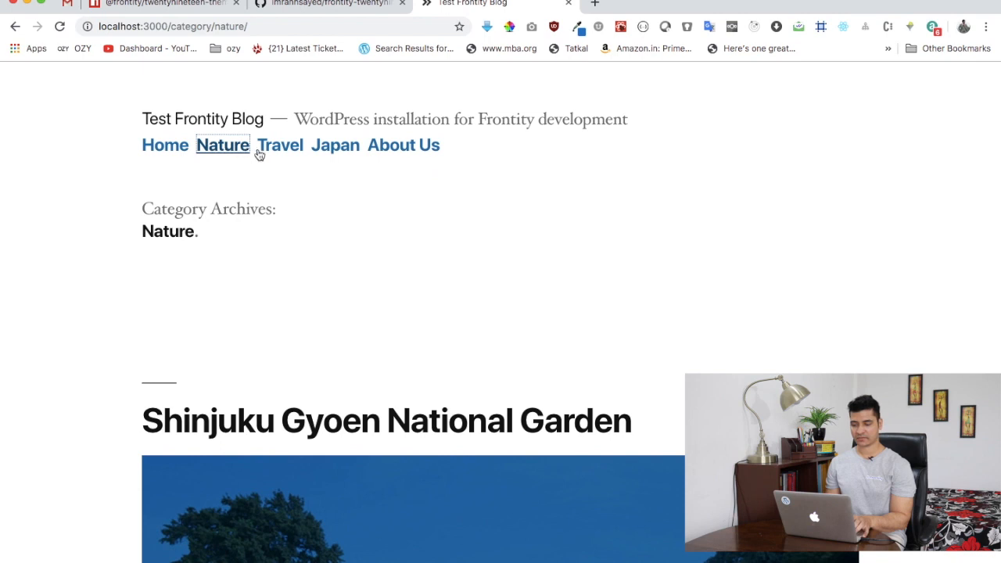
pyautogui.click(280, 145)
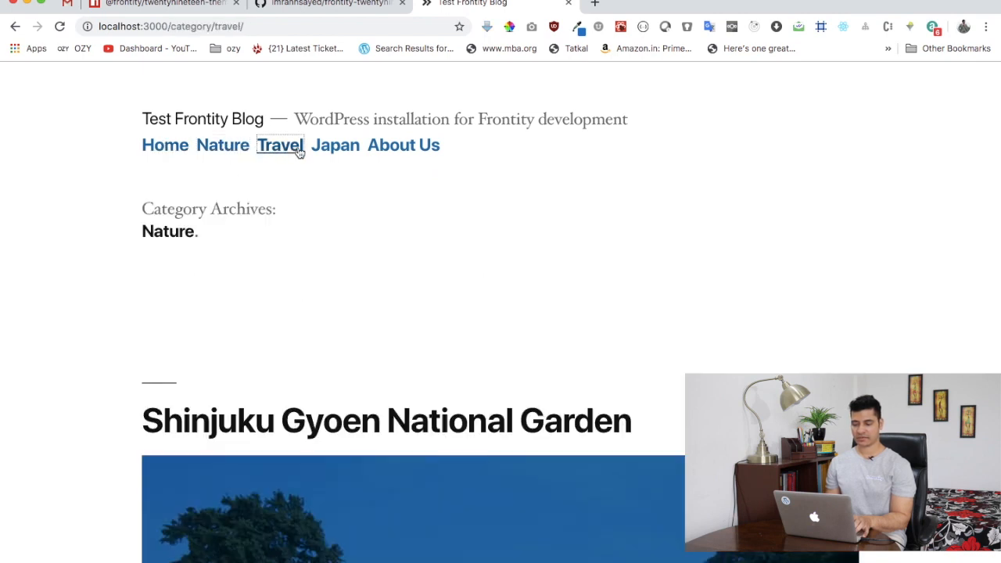
pyautogui.click(335, 145)
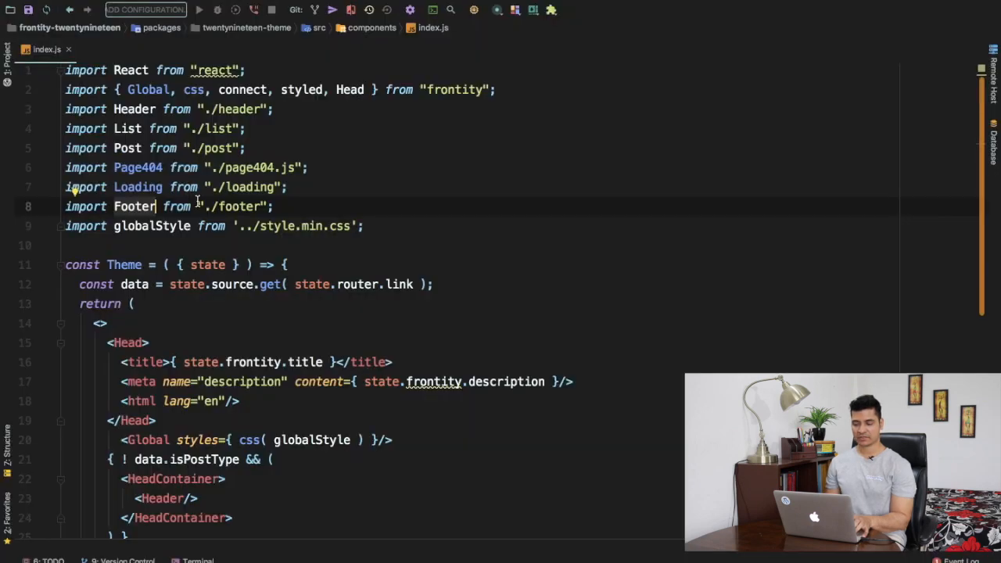
pyautogui.click(7, 59)
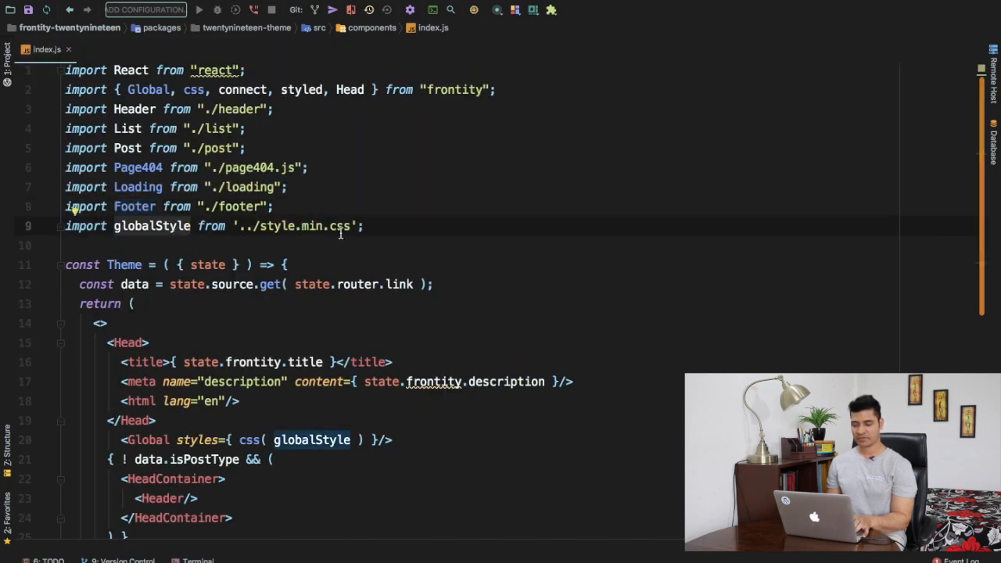
pyautogui.click(8, 49)
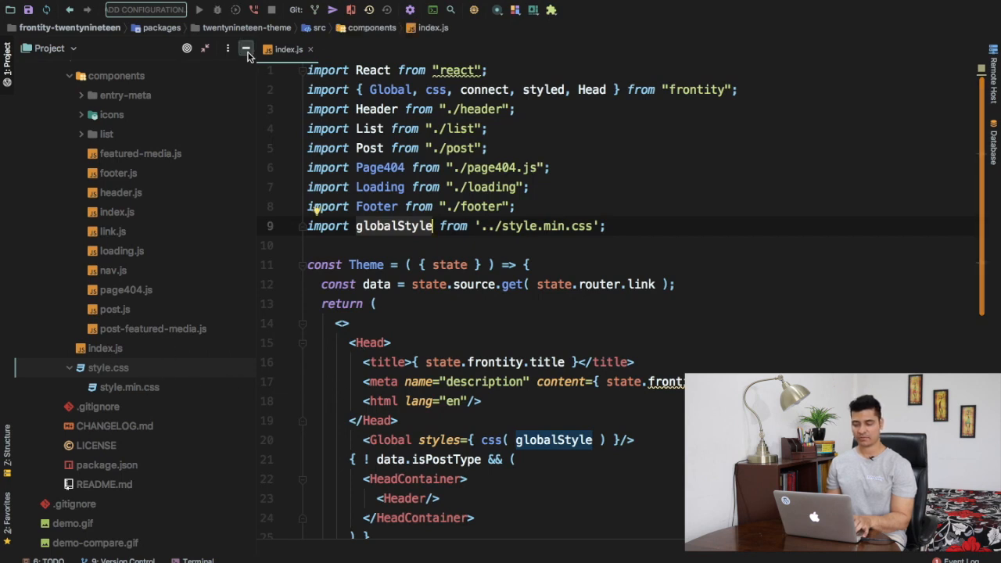
pyautogui.click(247, 48)
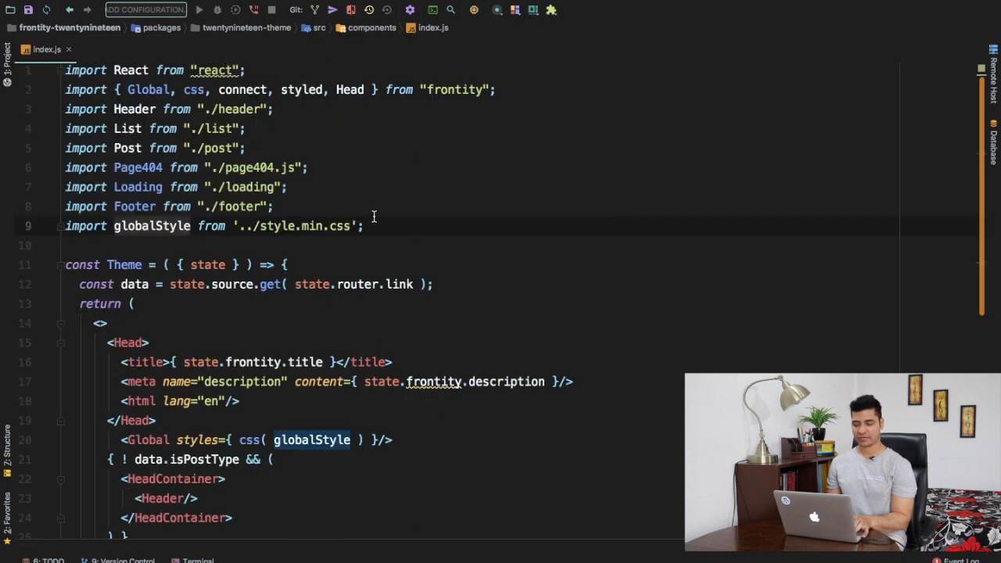
pyautogui.scroll(-3)
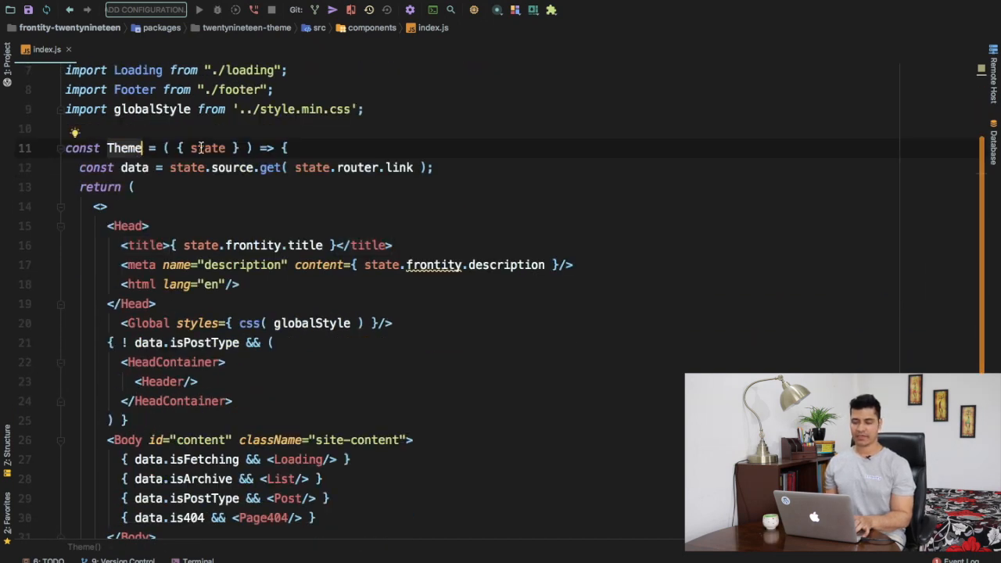
pyautogui.doubleClick(207, 148)
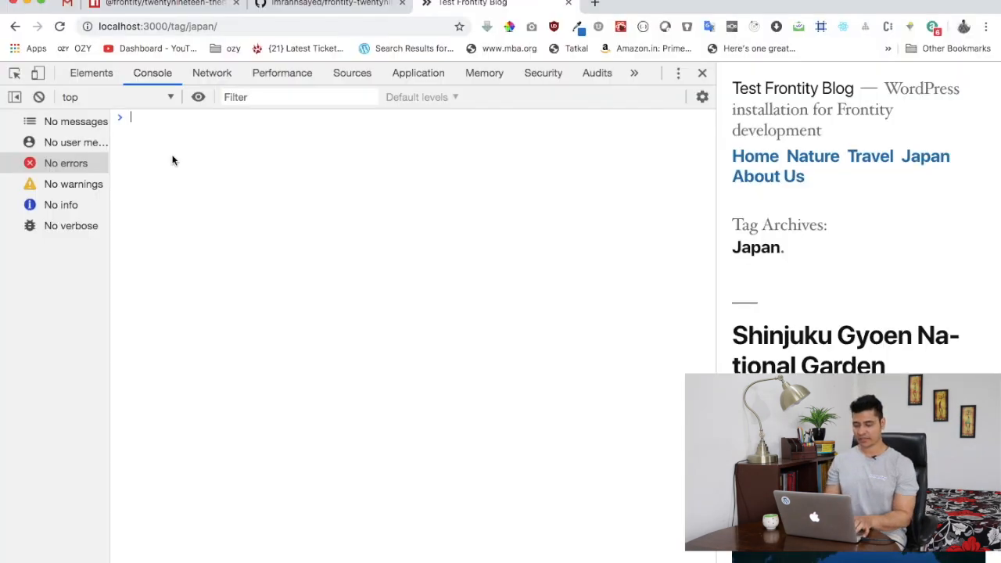
# Log frontity.state in the console and expand its Proxy and [[Target]] object
pyautogui.write('fetch')
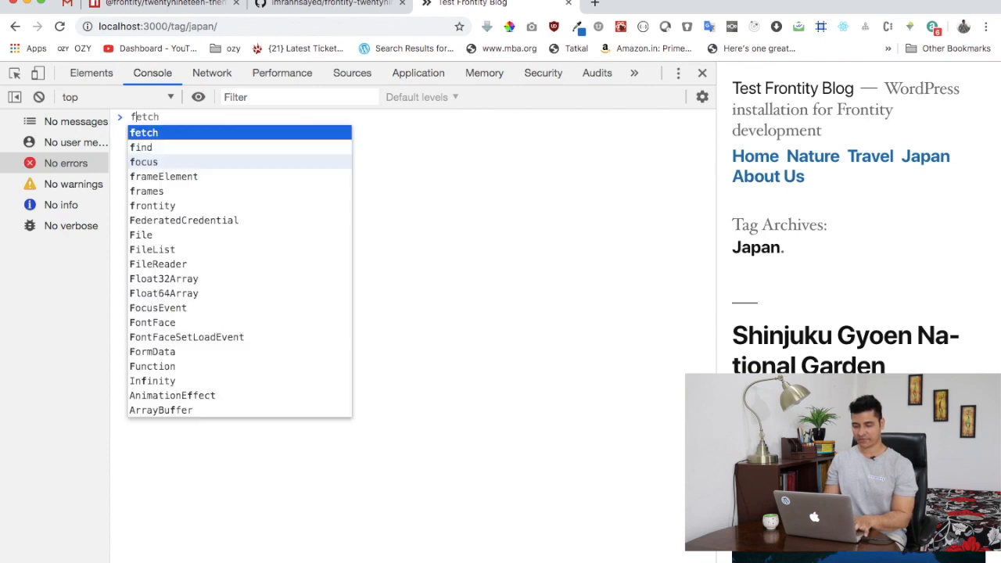
pyautogui.write('frontity')
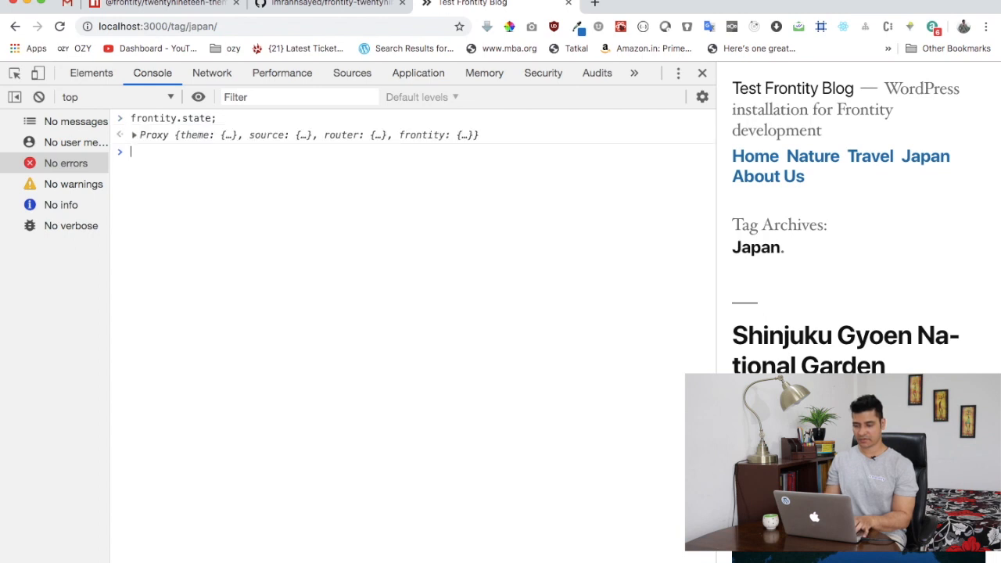
pyautogui.click(134, 134)
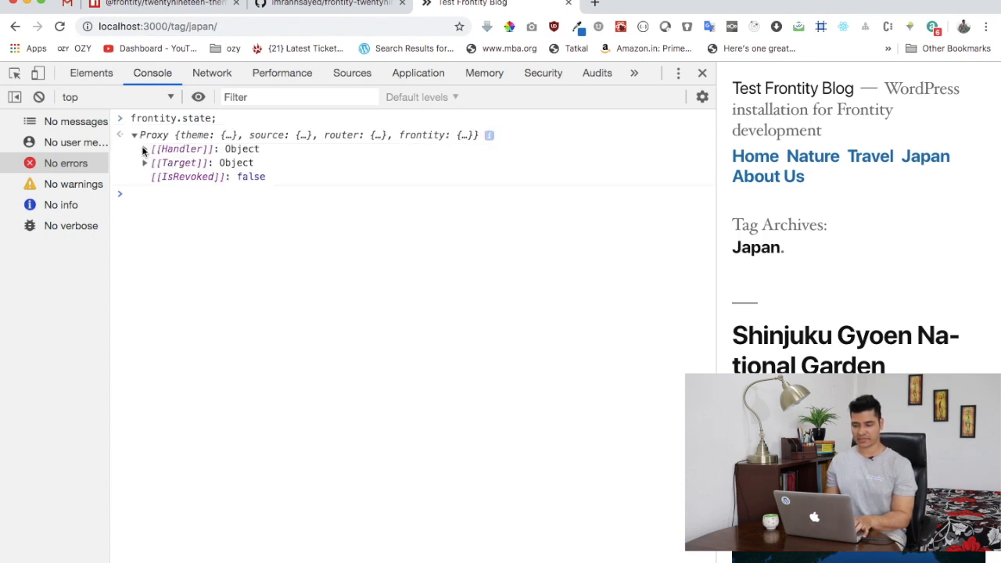
pyautogui.click(145, 163)
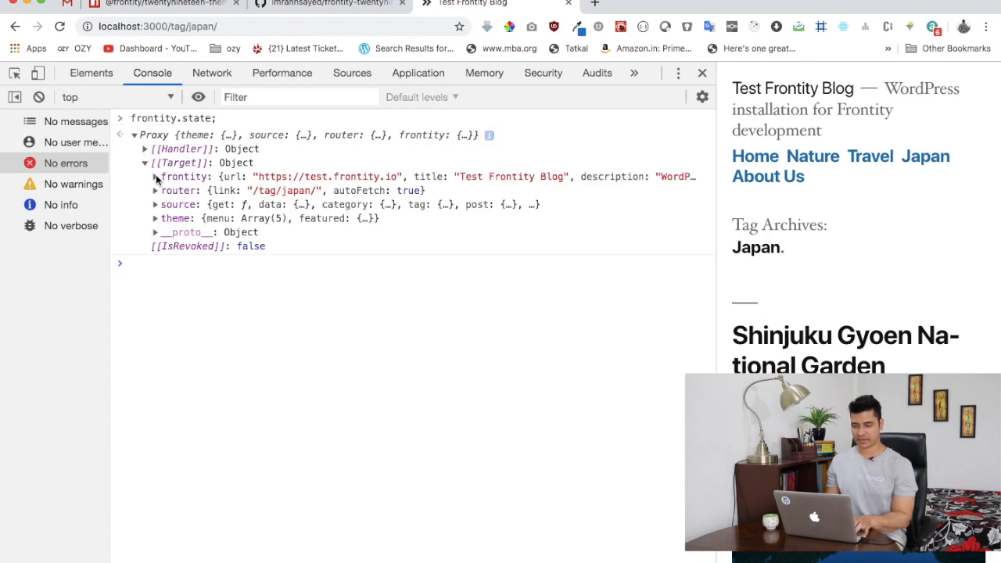
# Expand and inspect the frontity, router, source and theme branches of the state
pyautogui.click(156, 176)
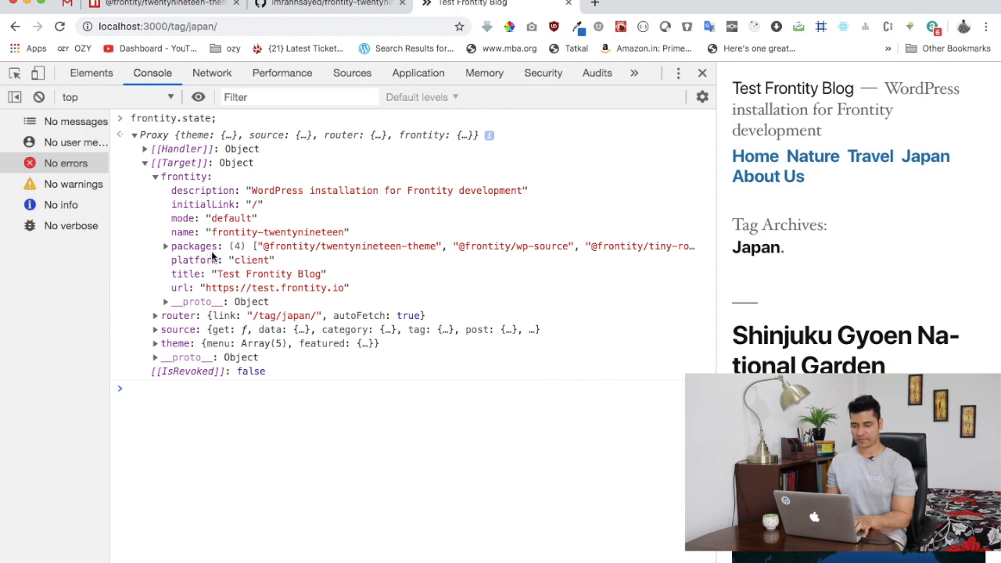
pyautogui.click(146, 247)
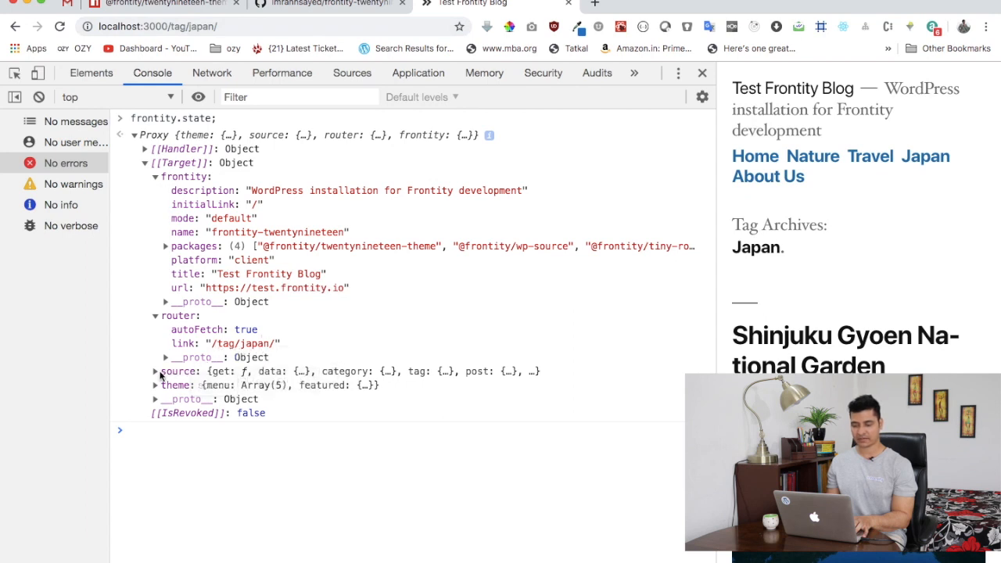
pyautogui.click(155, 371)
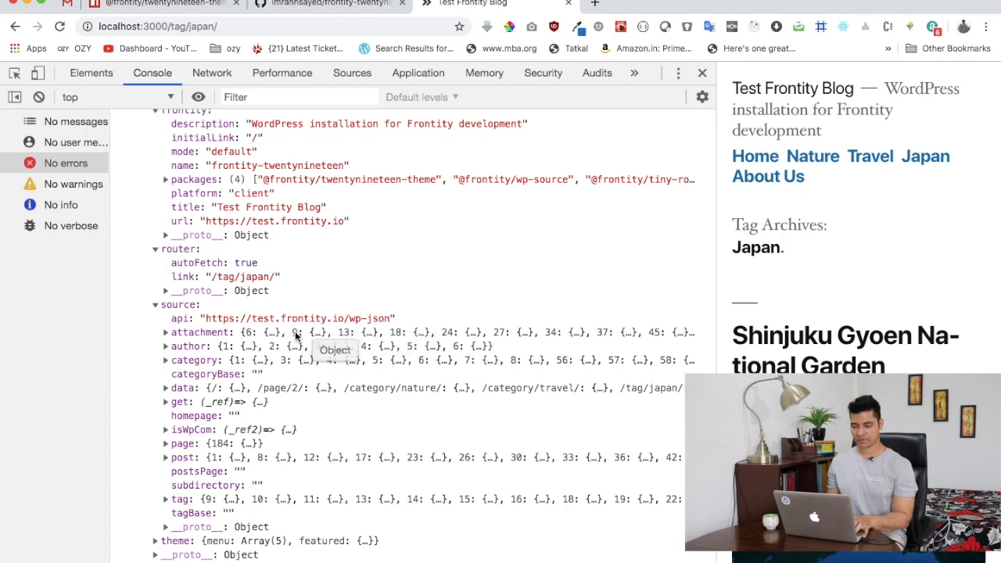
pyautogui.click(166, 333)
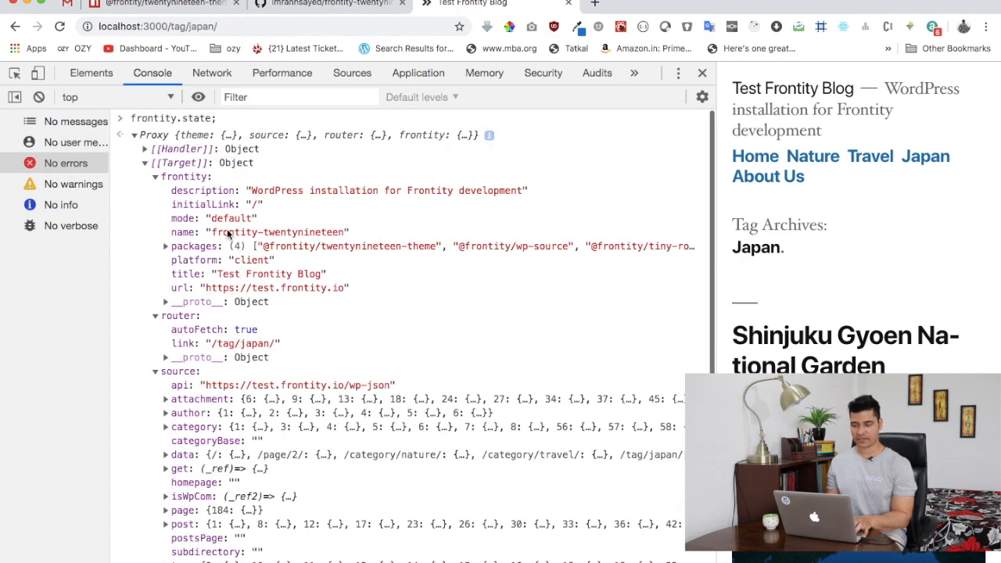
pyautogui.scroll(-3)
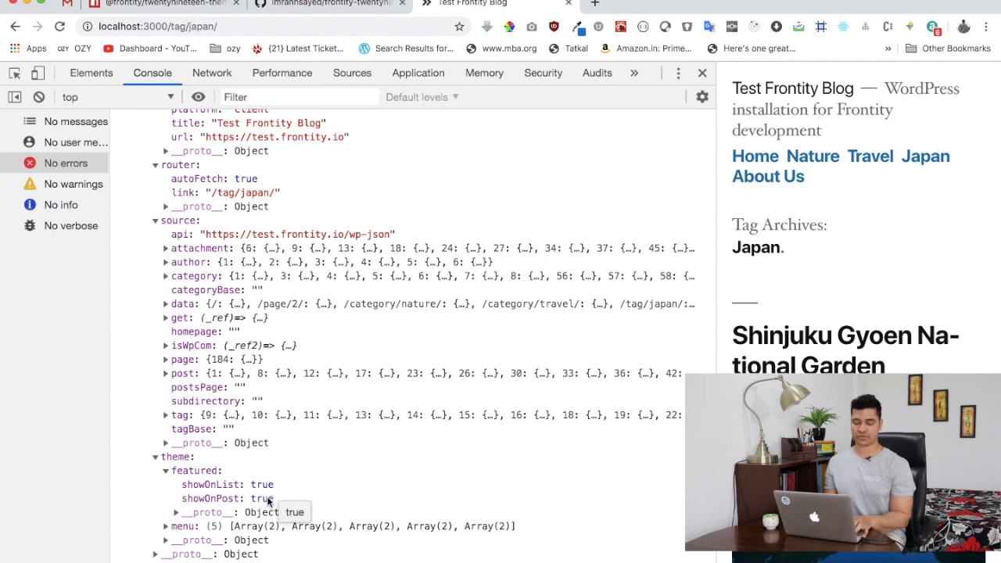
pyautogui.click(167, 525)
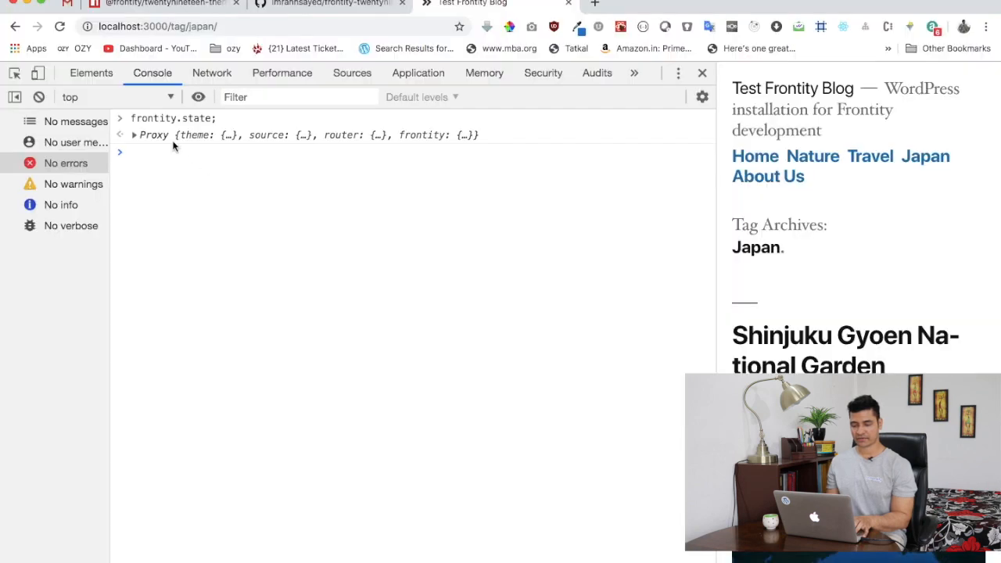
pyautogui.click(120, 135)
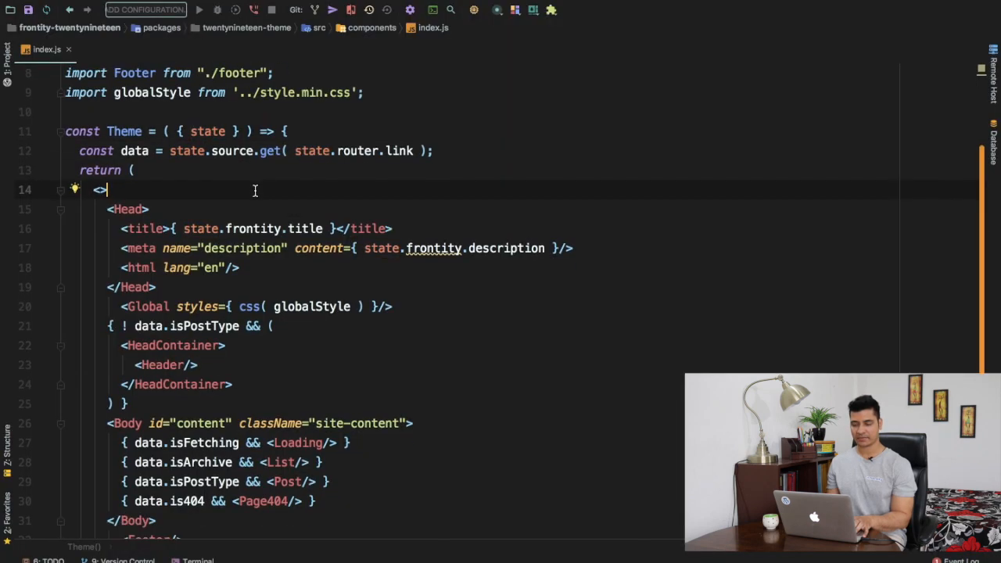
# Scroll through components/index.js down to the styled HeadContainer and Body definitions
pyautogui.scroll(-3)
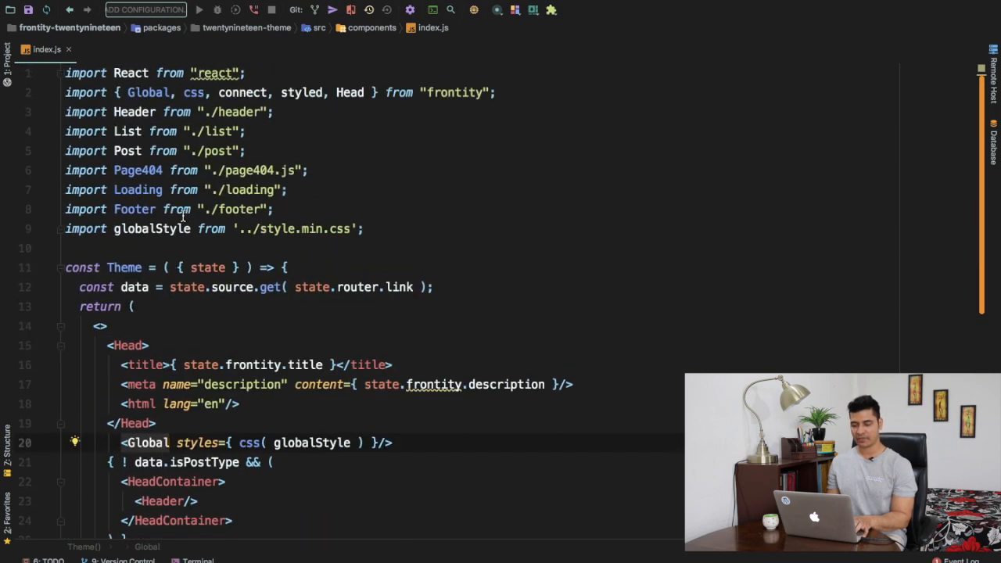
pyautogui.scroll(-3)
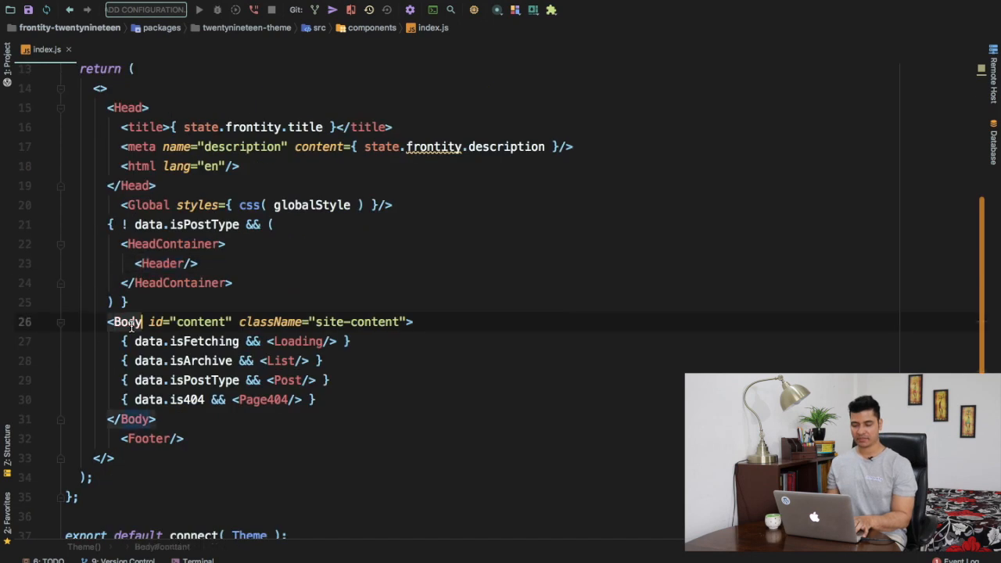
pyautogui.scroll(-3)
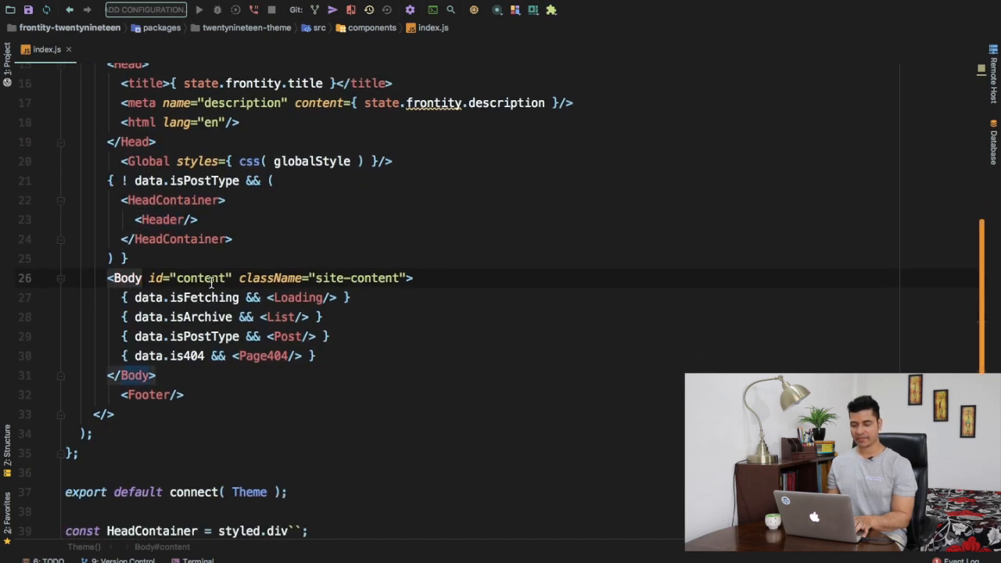
pyautogui.scroll(-3)
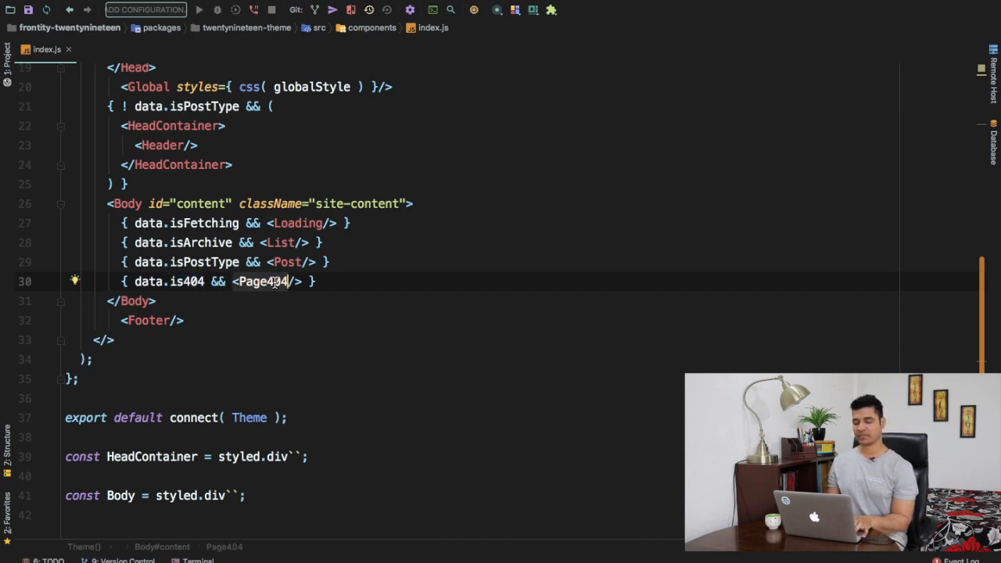
pyautogui.scroll(-3)
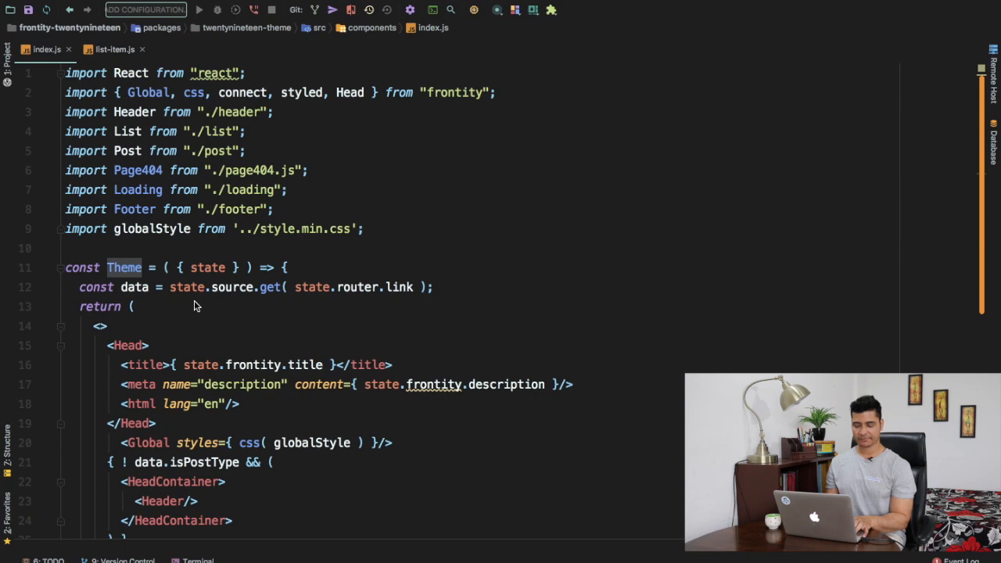
# Inspect the Shinjuku Gyoen post's article.entry-header and entry-title h1 markup in Elements
pyautogui.scroll(-3)
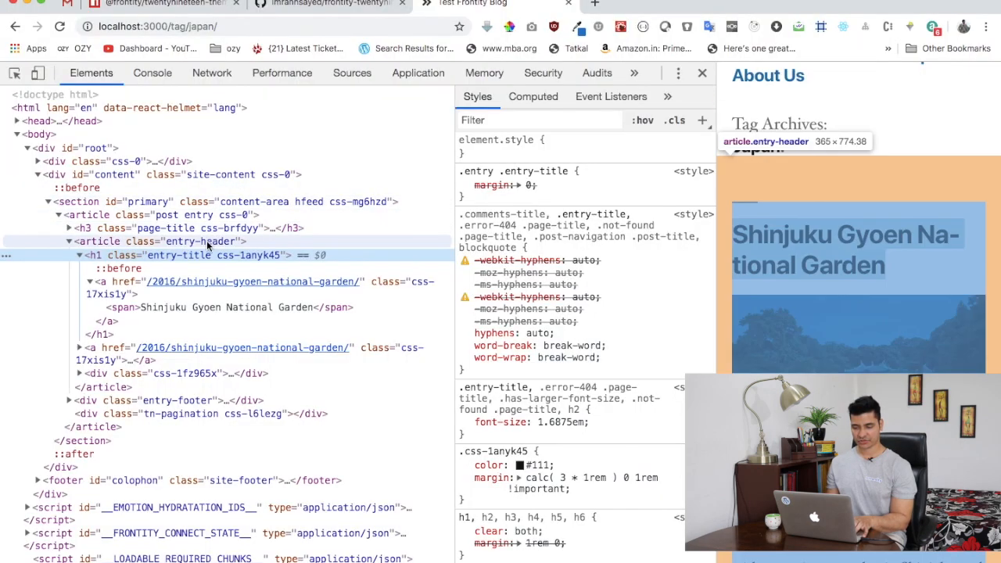
pyautogui.click(157, 214)
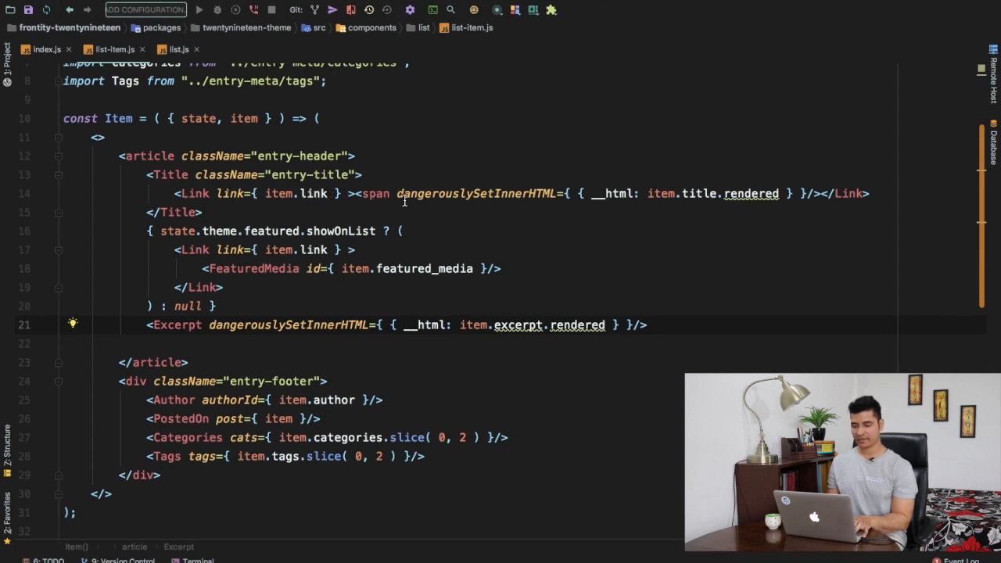
pyautogui.click(751, 193)
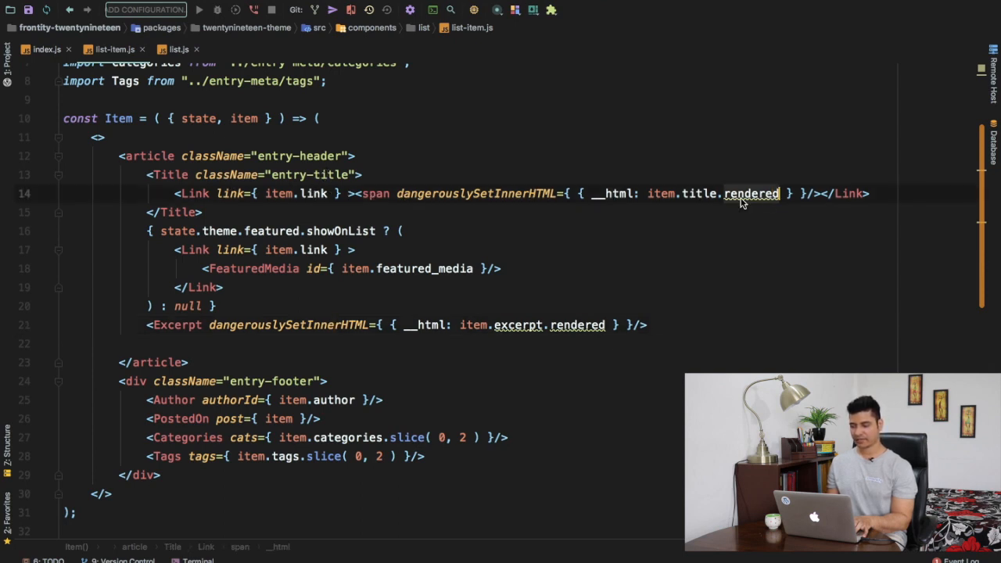
pyautogui.moveTo(751, 193)
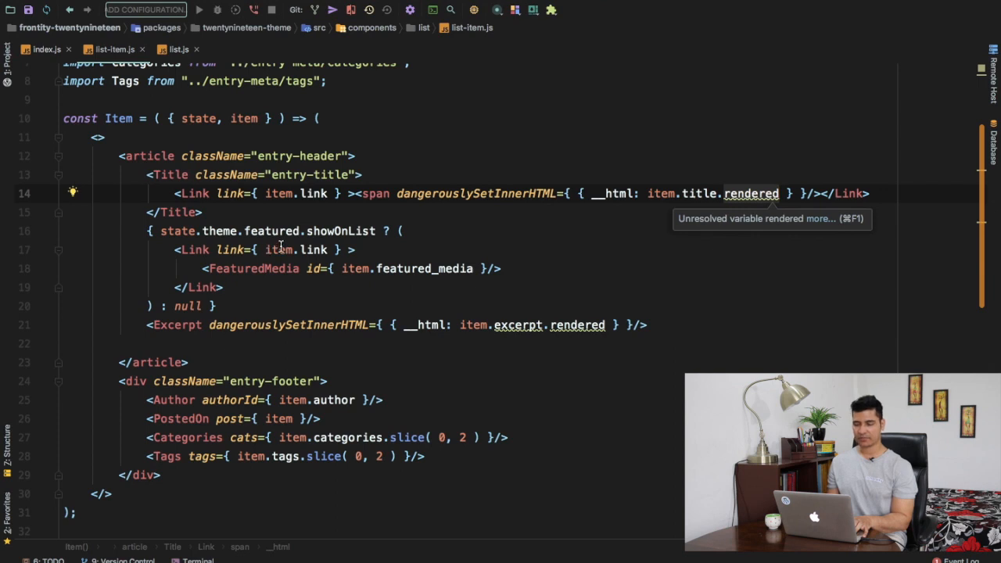
pyautogui.moveTo(219, 238)
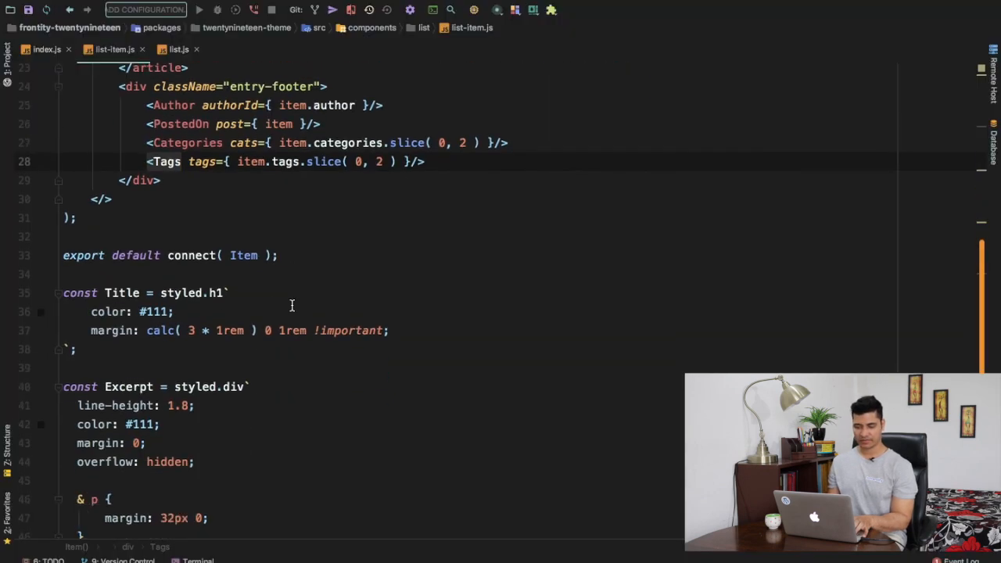
pyautogui.scroll(-3)
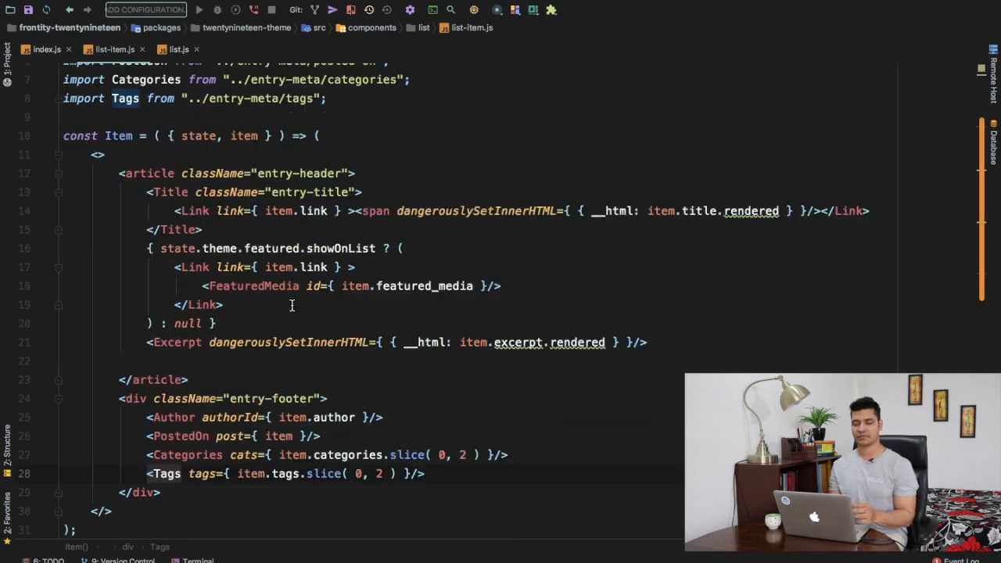
pyautogui.scroll(-3)
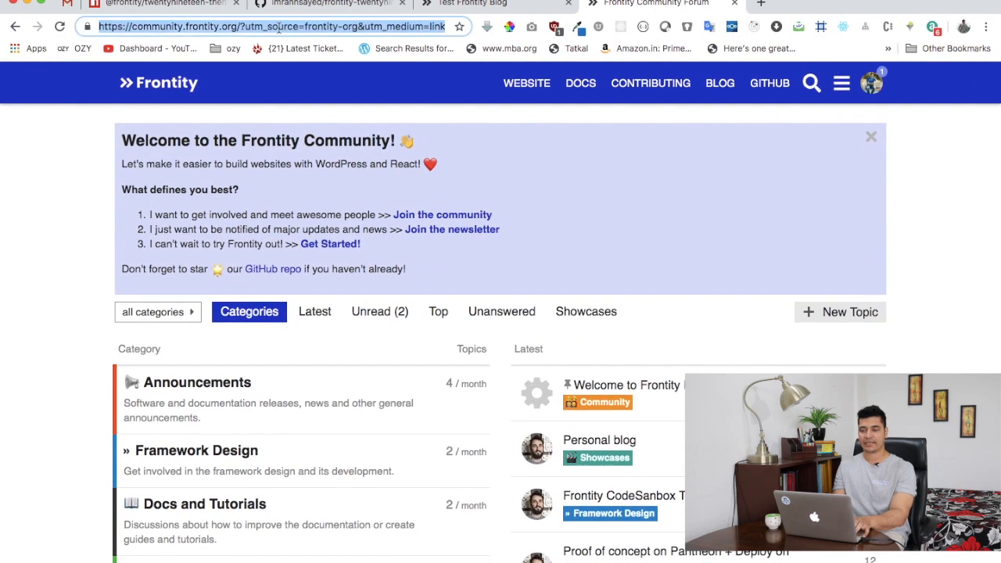
# Load twentynineteen.frontity.org and scroll through the live demo's posts
pyautogui.write('fr')
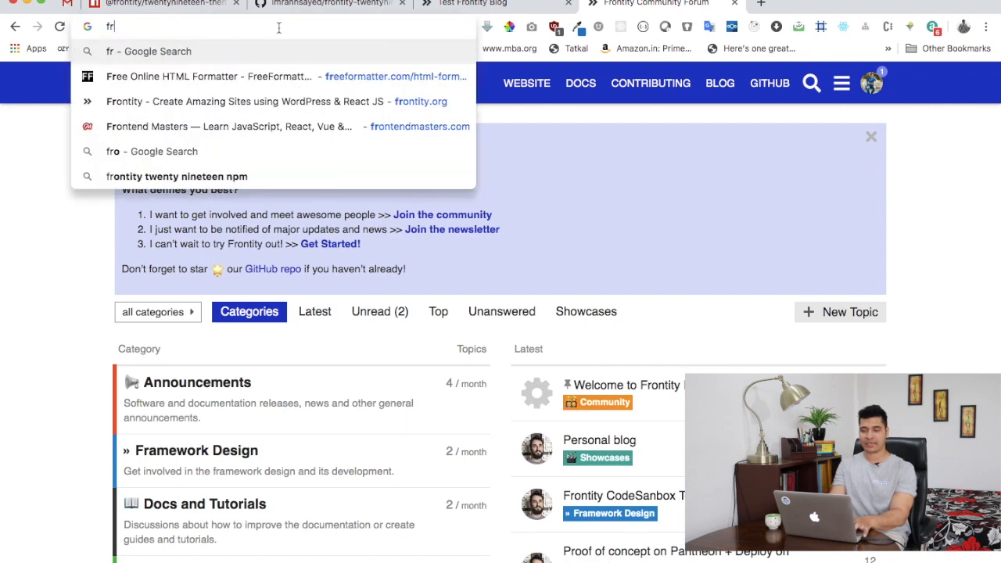
pyautogui.write('twitter.com')
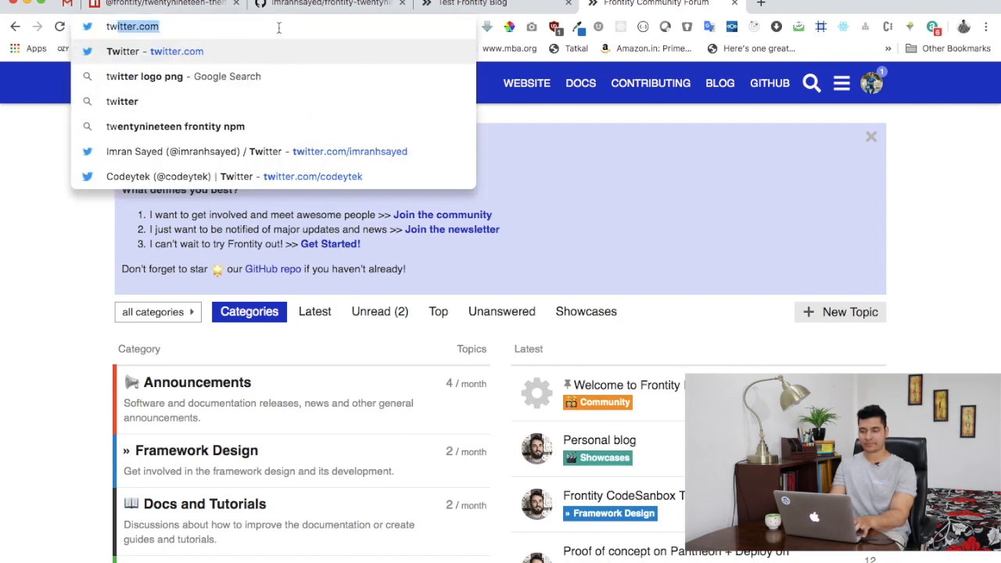
pyautogui.write('twentynineteen.frontity.org')
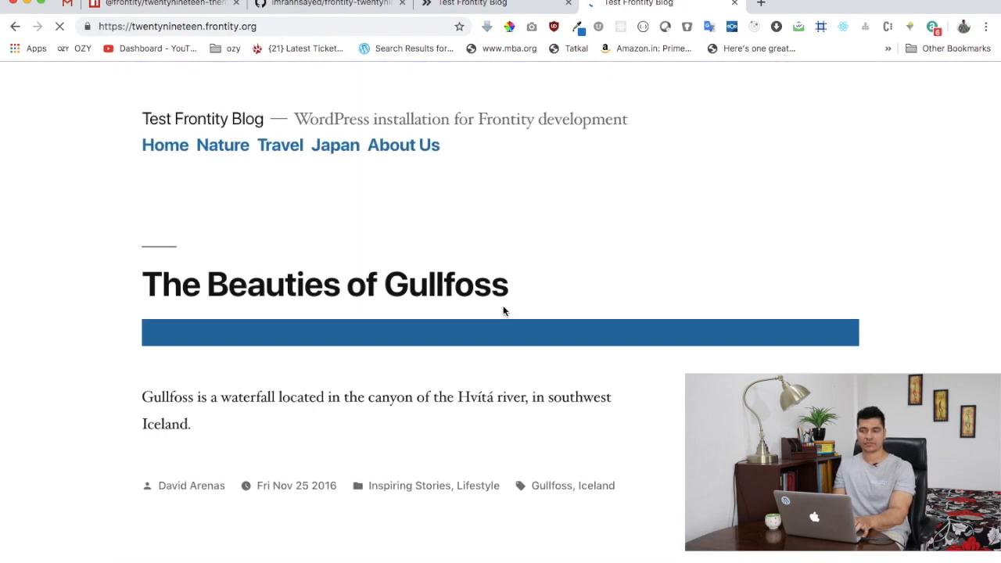
pyautogui.scroll(-3)
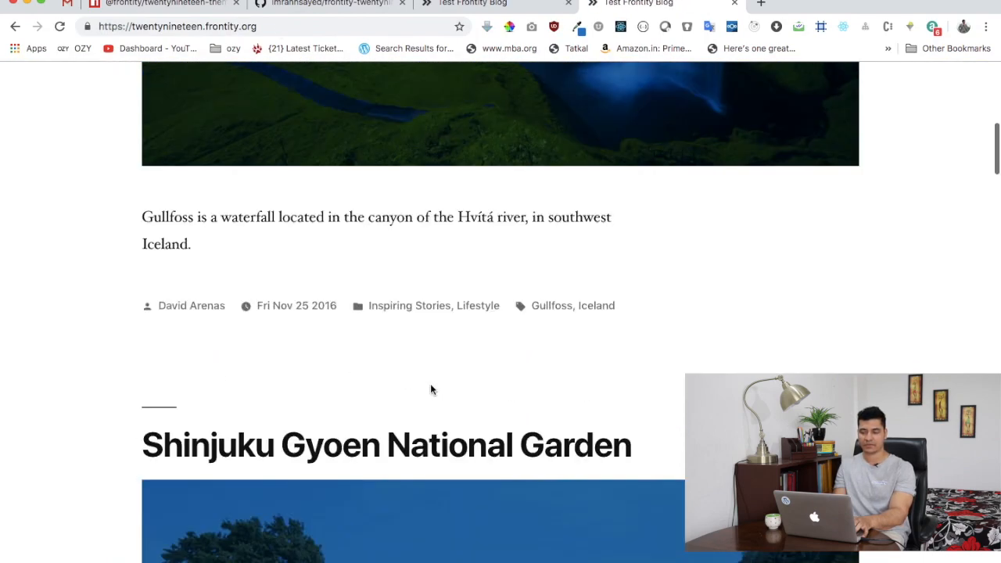
pyautogui.scroll(3)
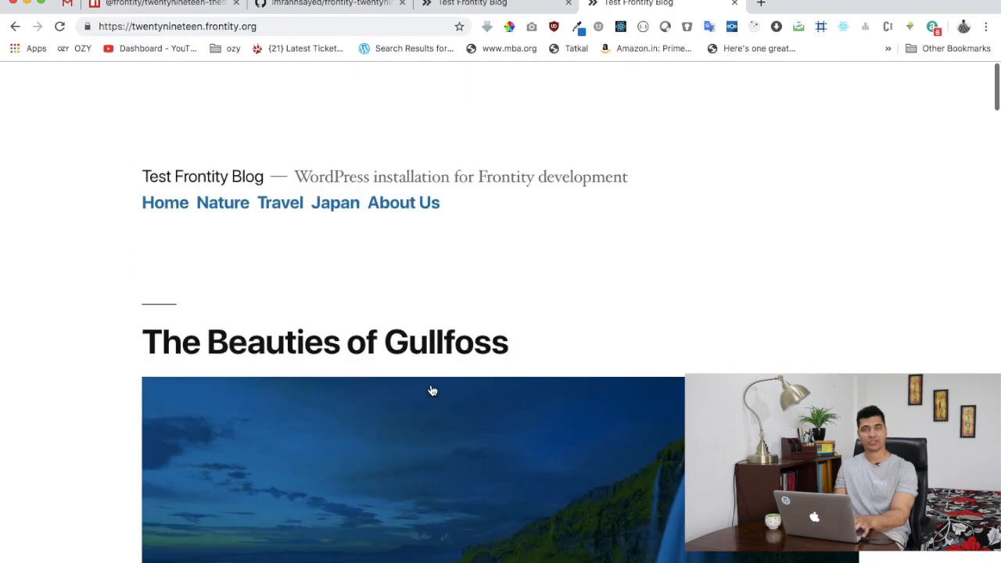
pyautogui.scroll(-3)
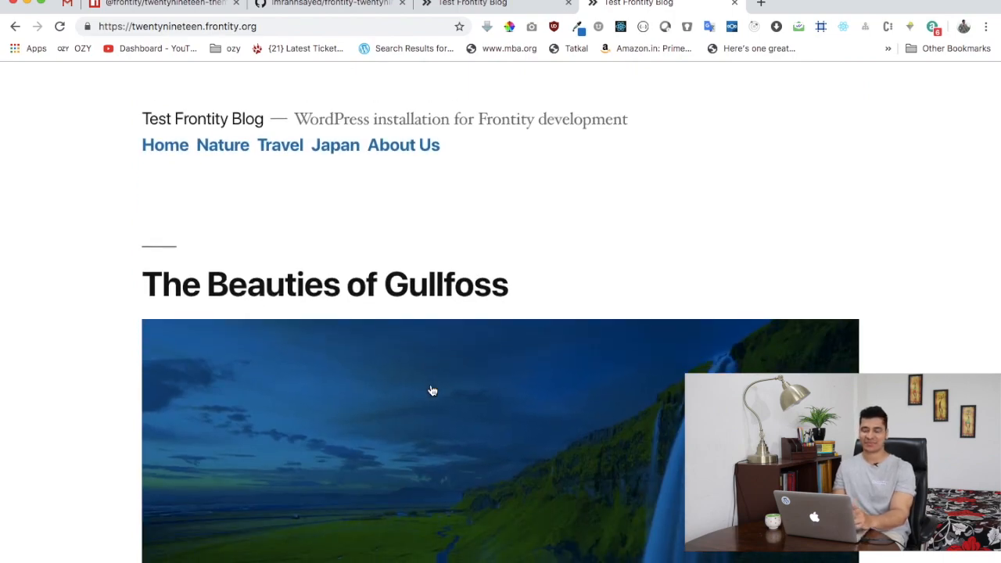